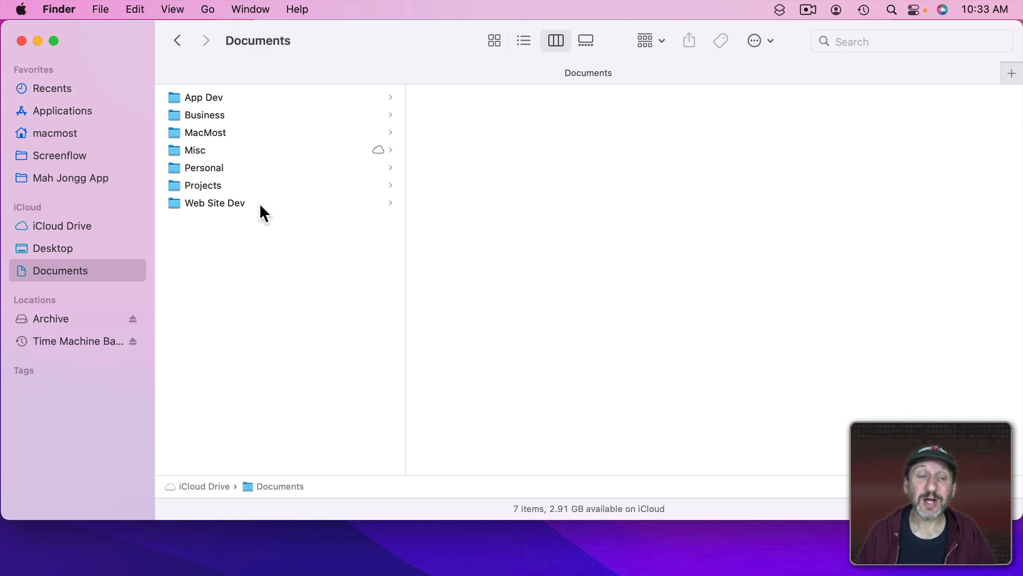
mouse_move(153, 295)
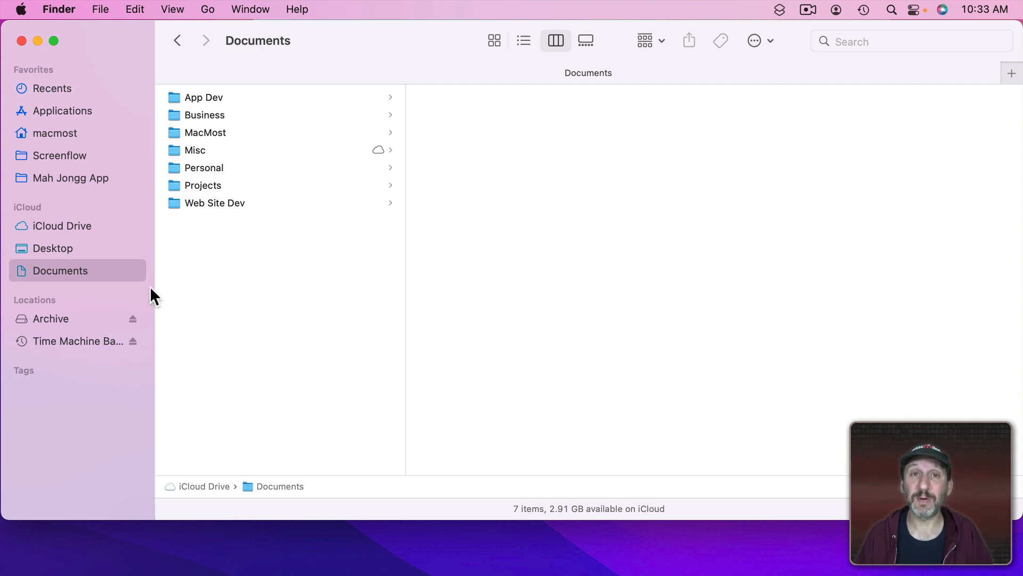
mouse_move(65, 281)
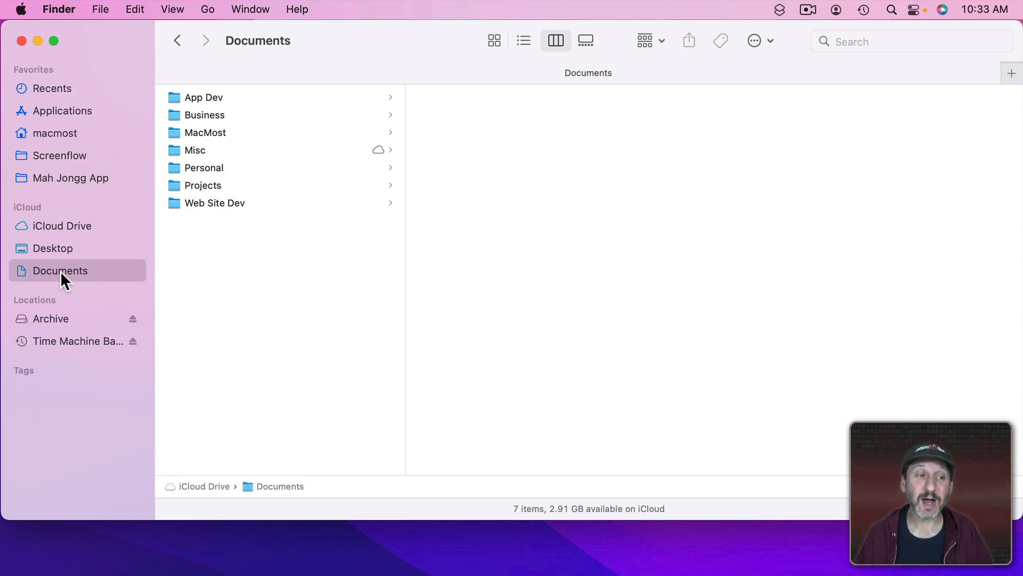
mouse_move(51, 226)
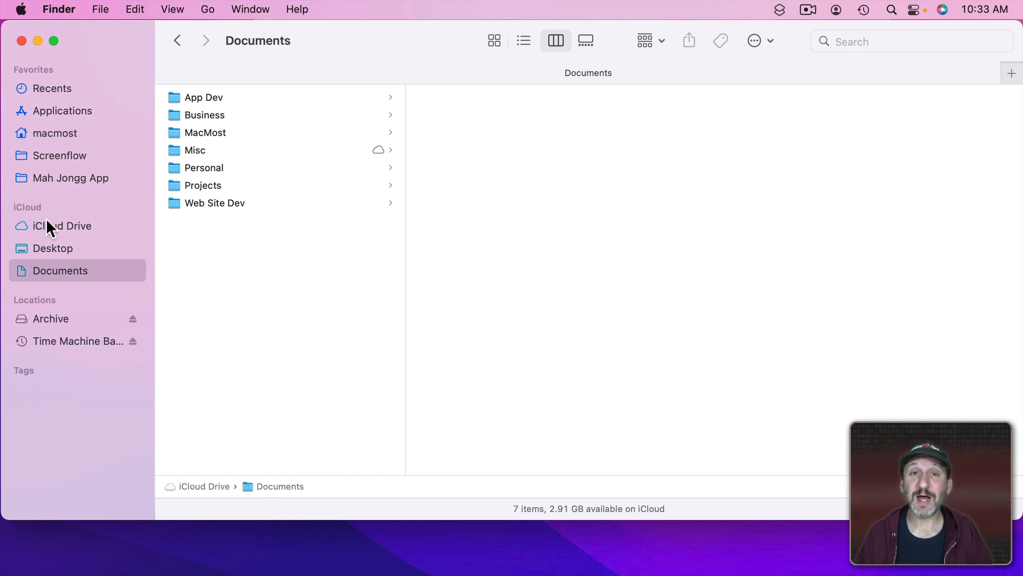
mouse_move(73, 283)
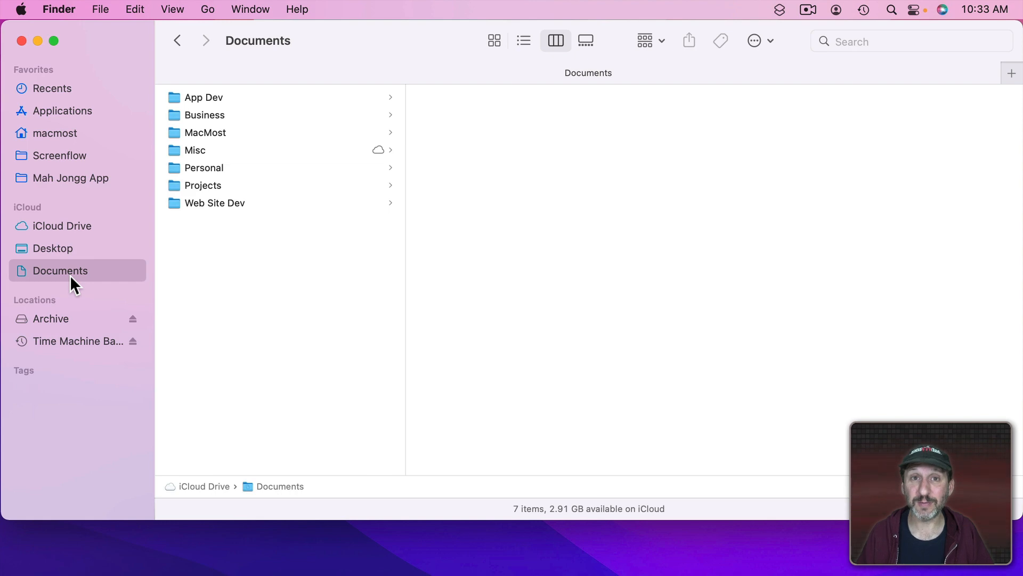
mouse_move(247, 174)
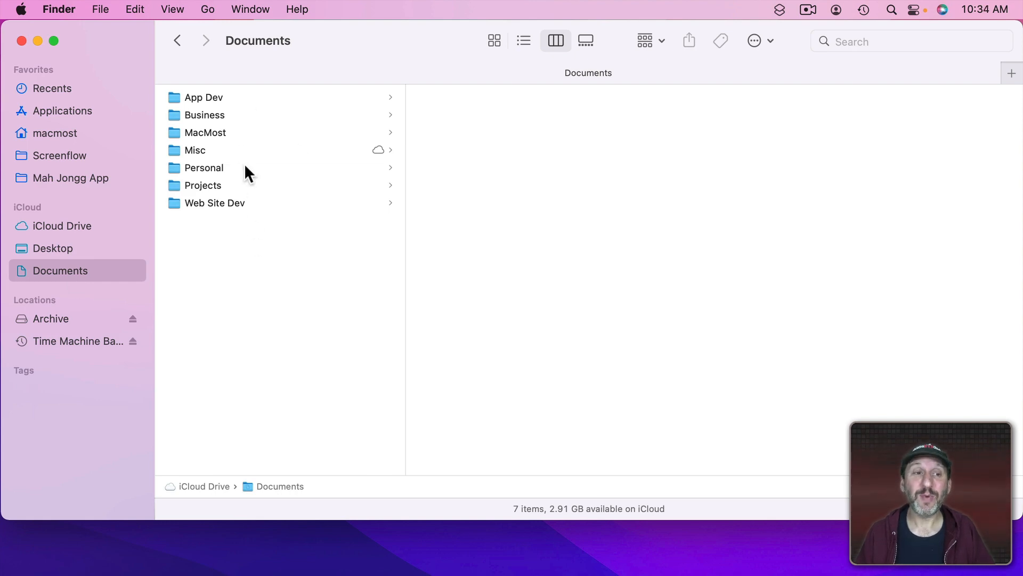
mouse_move(268, 269)
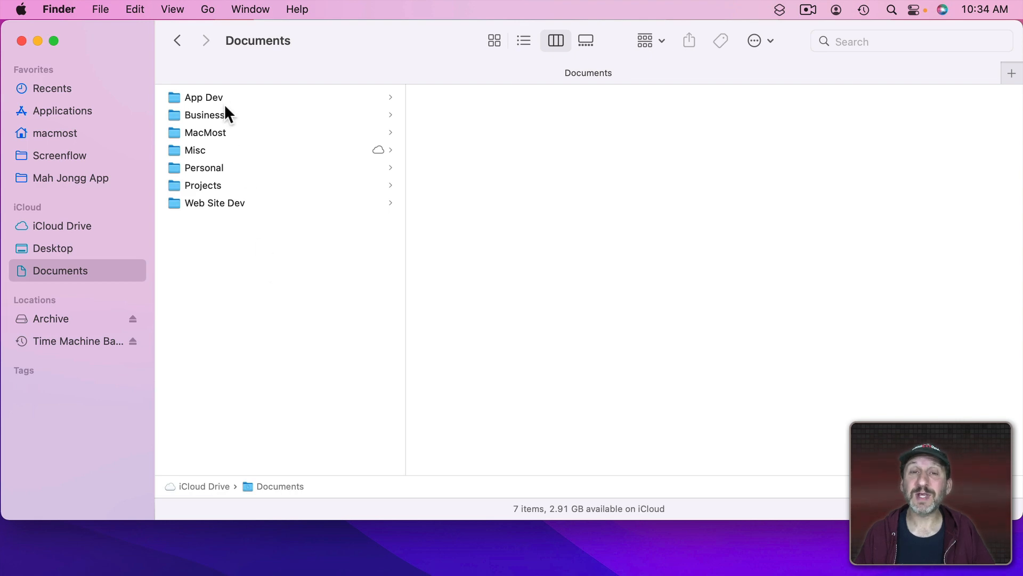
mouse_move(200, 153)
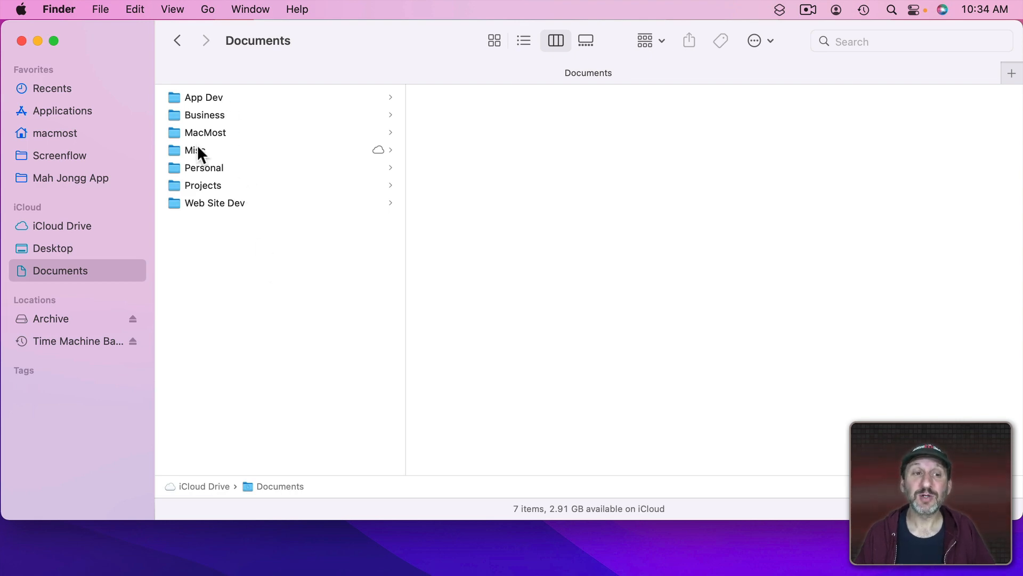
mouse_move(228, 138)
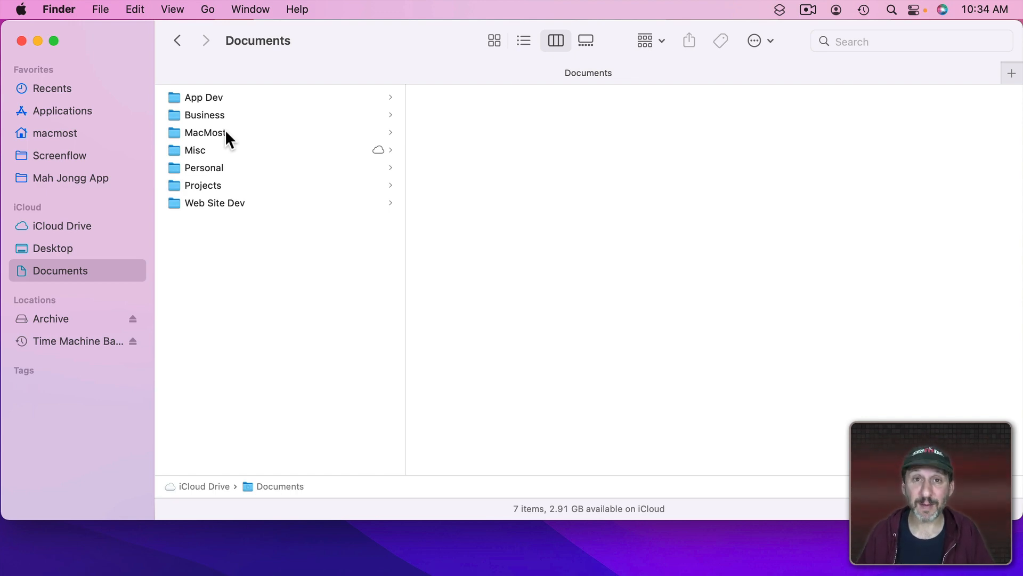
mouse_move(210, 114)
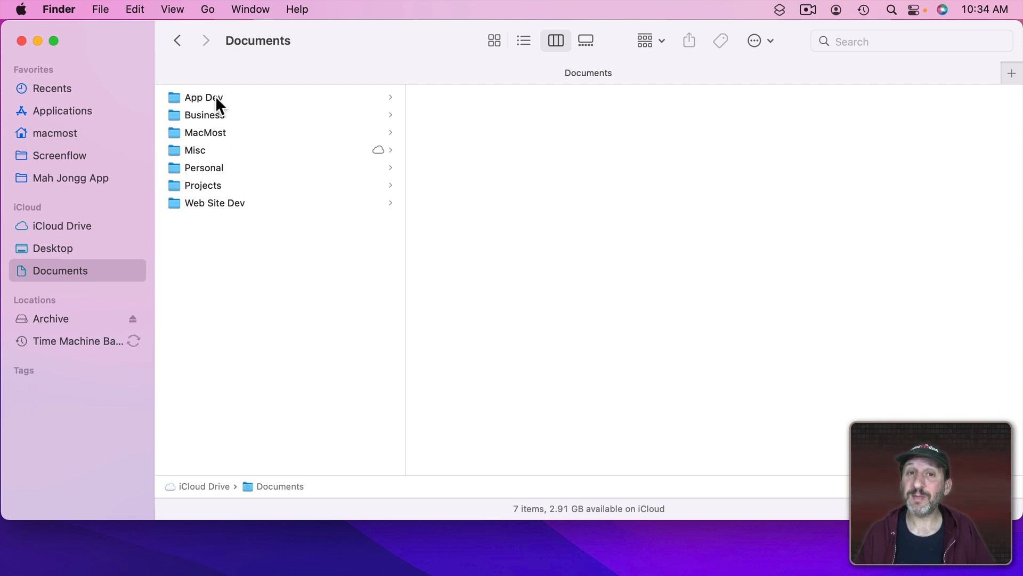
mouse_move(242, 107)
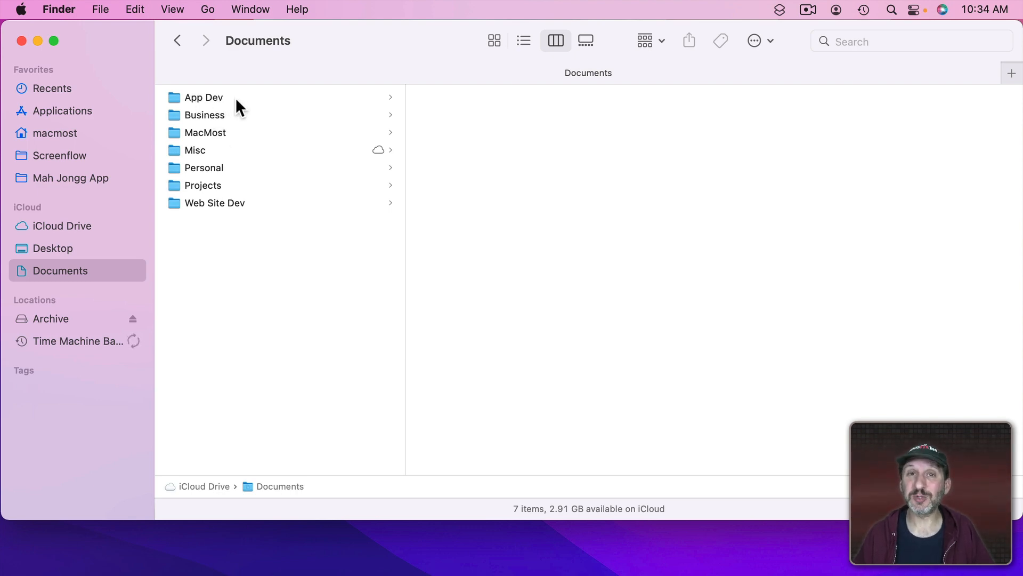
mouse_move(235, 109)
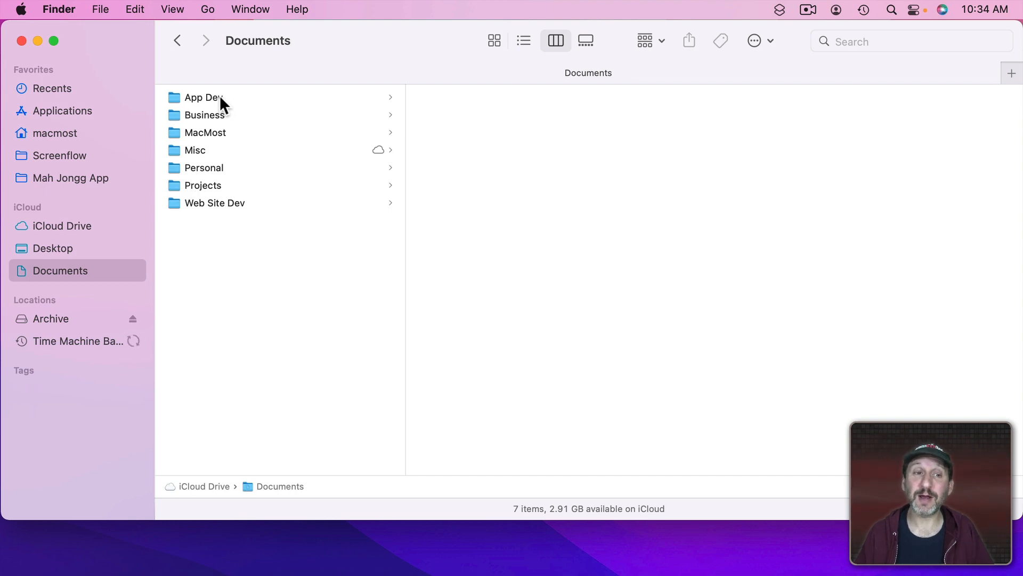
mouse_move(238, 213)
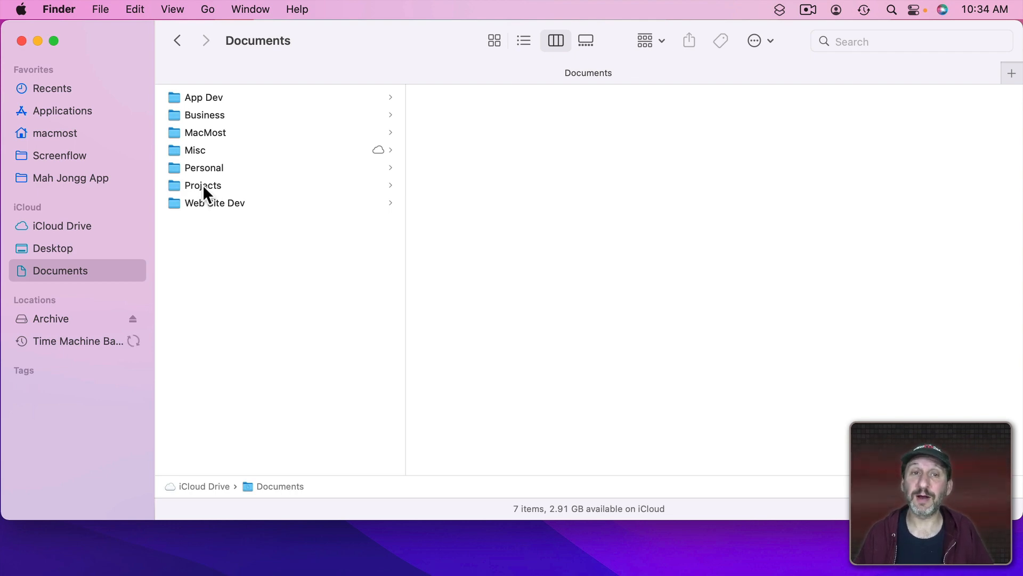
mouse_move(209, 123)
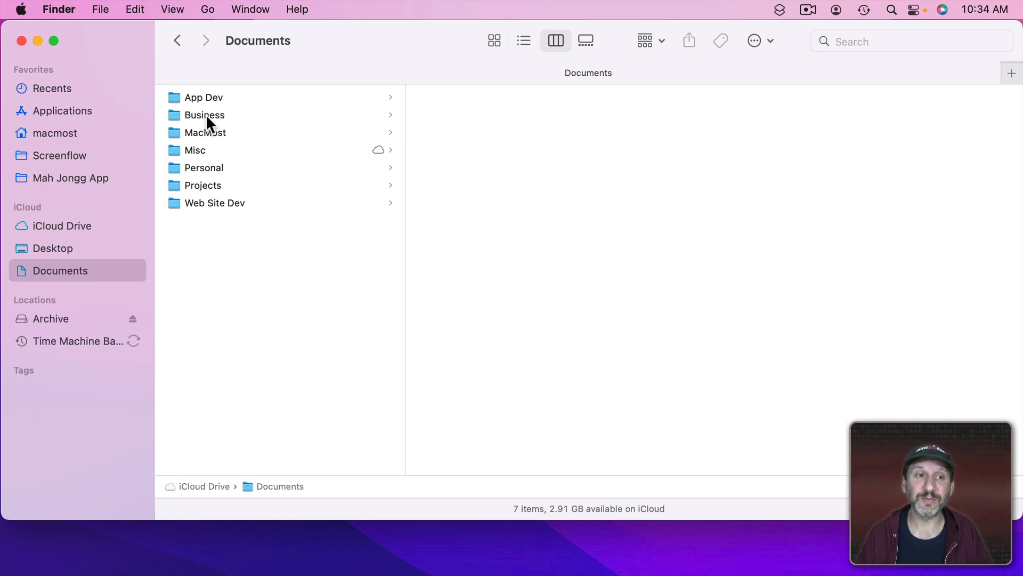
mouse_move(208, 174)
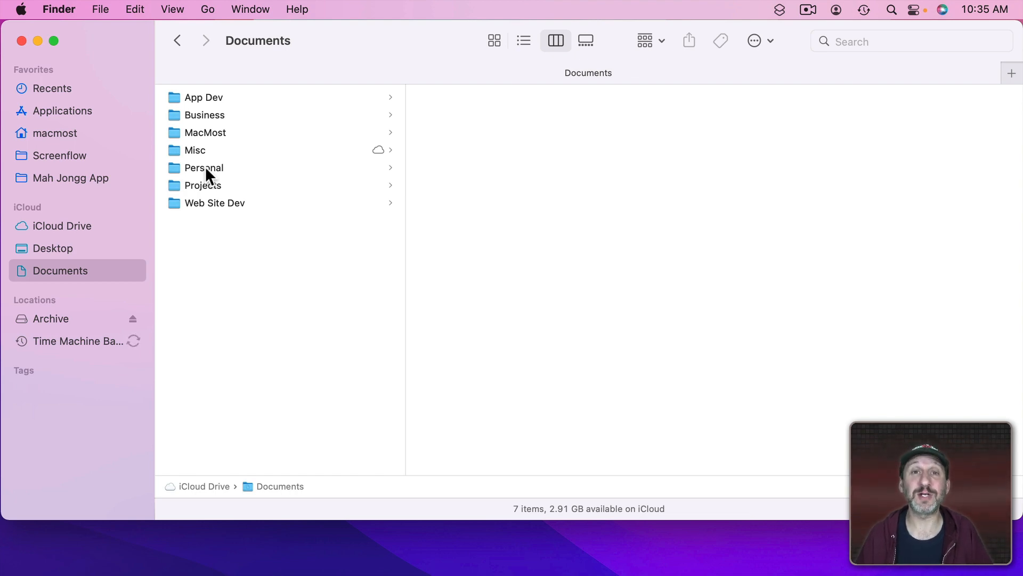
mouse_move(130, 257)
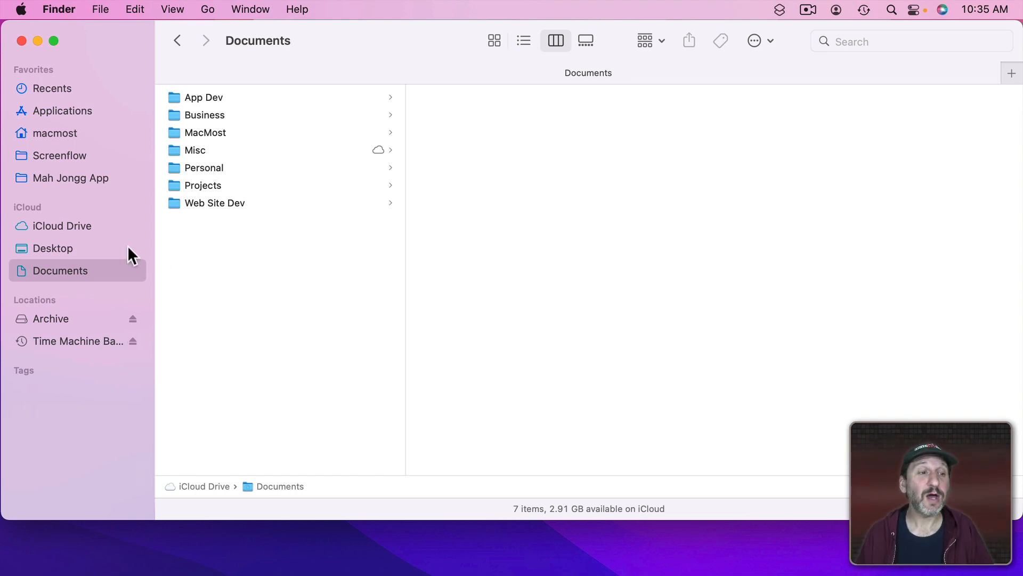
mouse_move(78, 202)
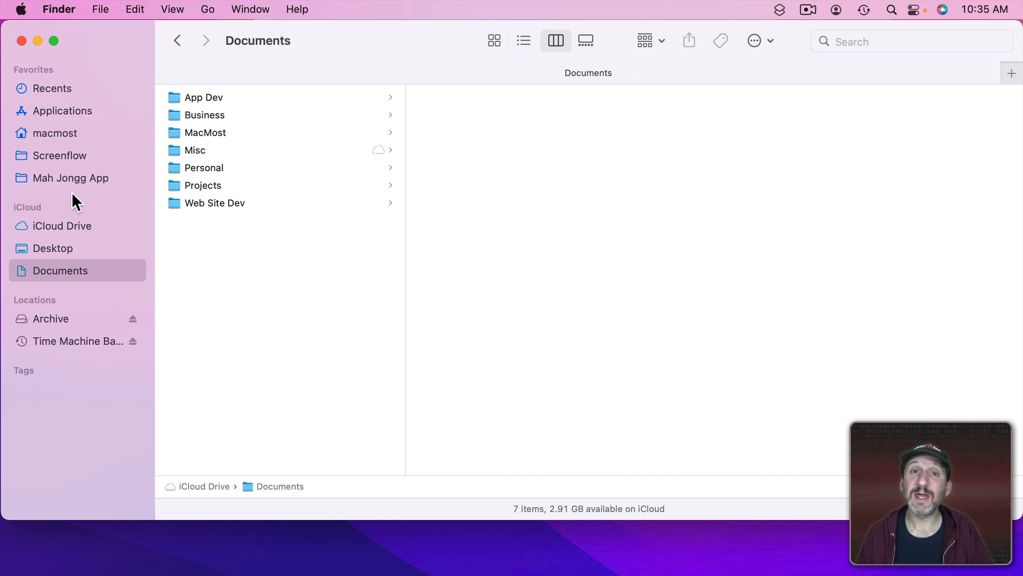
mouse_move(59, 235)
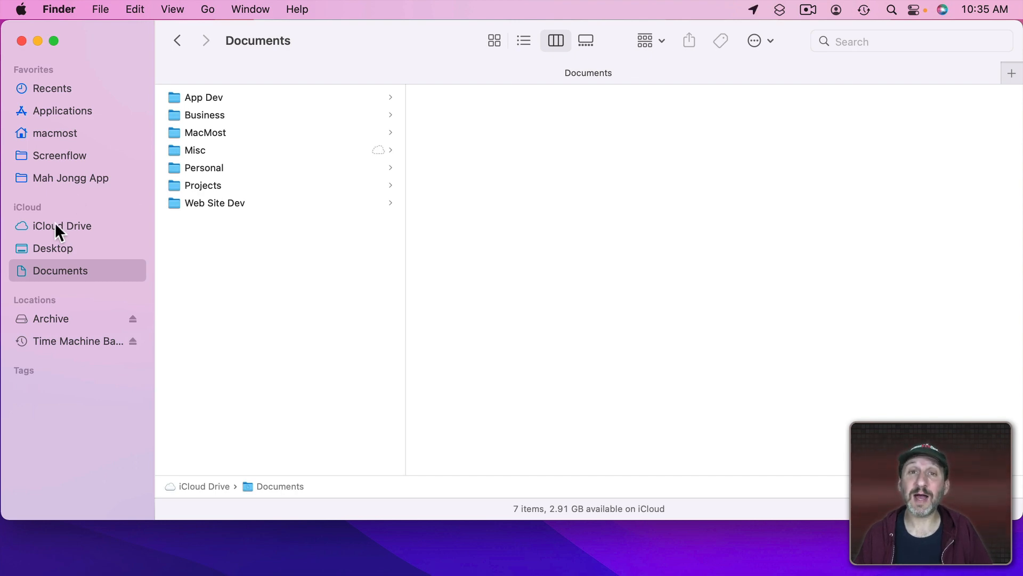
mouse_move(58, 23)
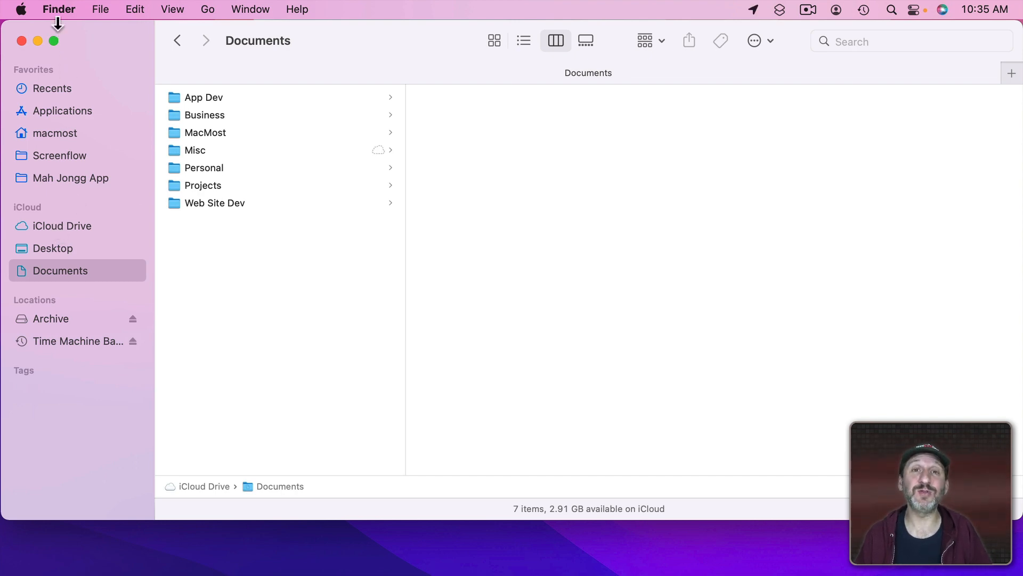
Step: Reach the Apple ID iCloud settings from the Apple menu via System Preferences
left_click(21, 9)
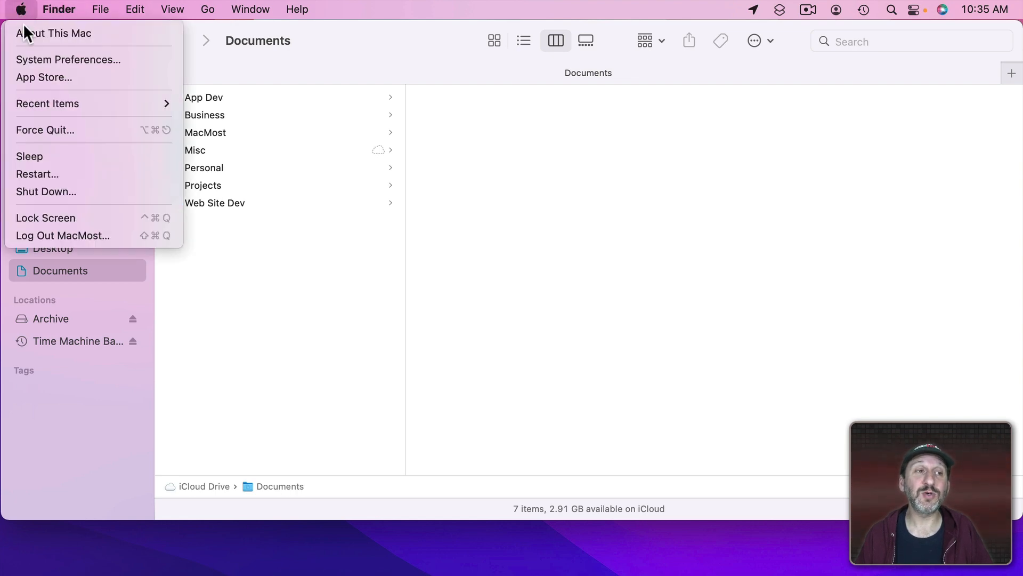
left_click(68, 60)
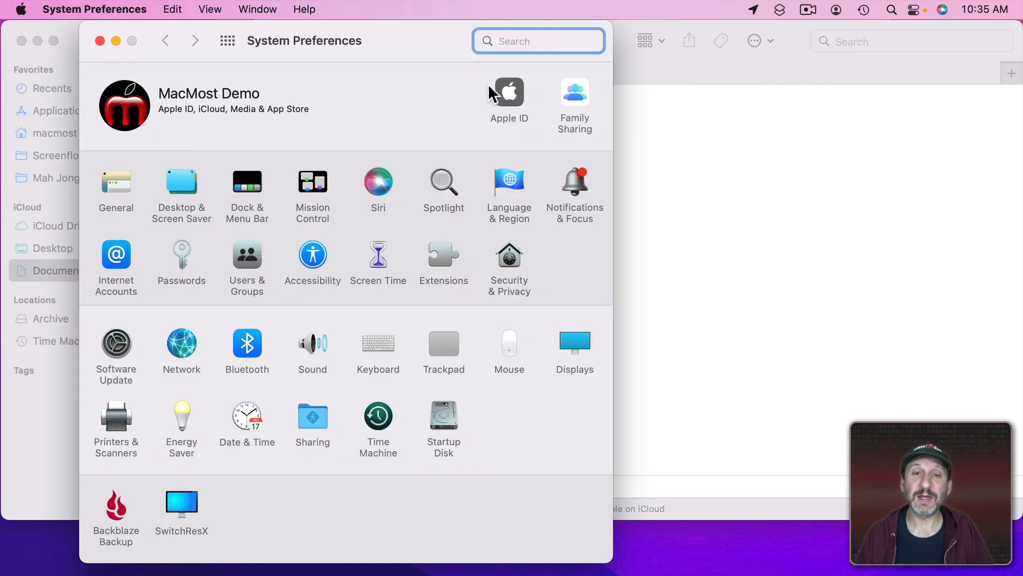
left_click(509, 91)
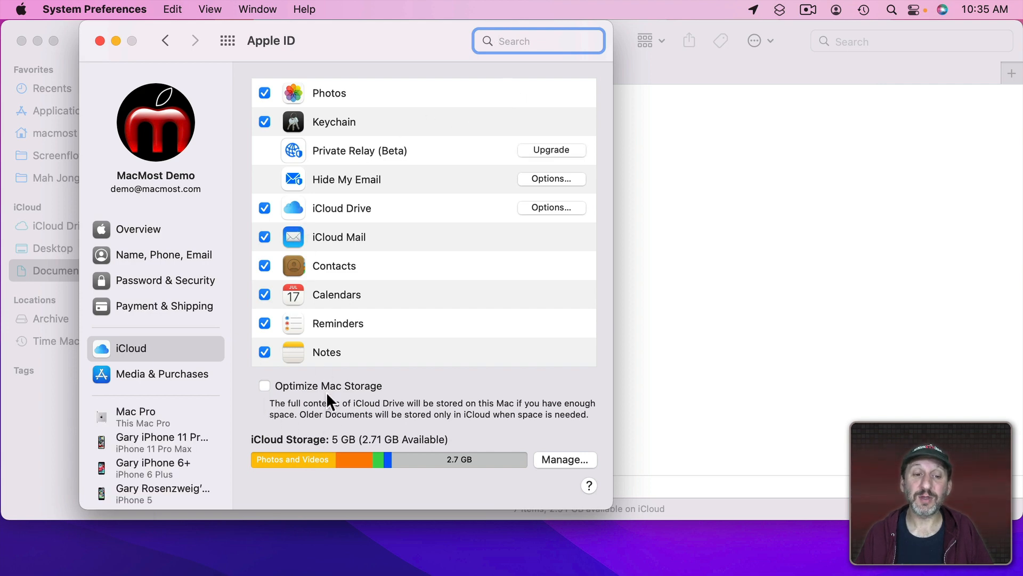
mouse_move(345, 397)
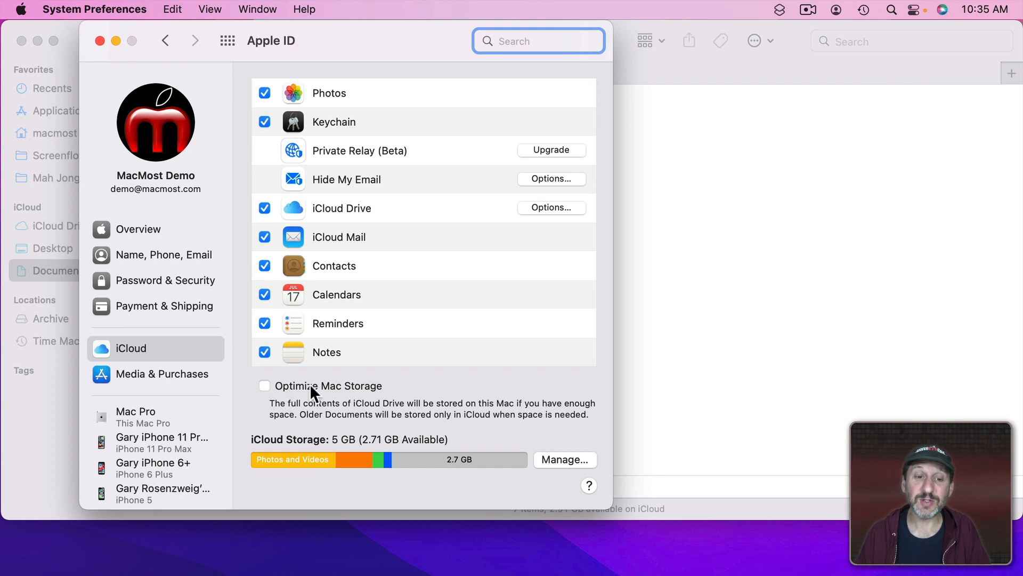
mouse_move(326, 391)
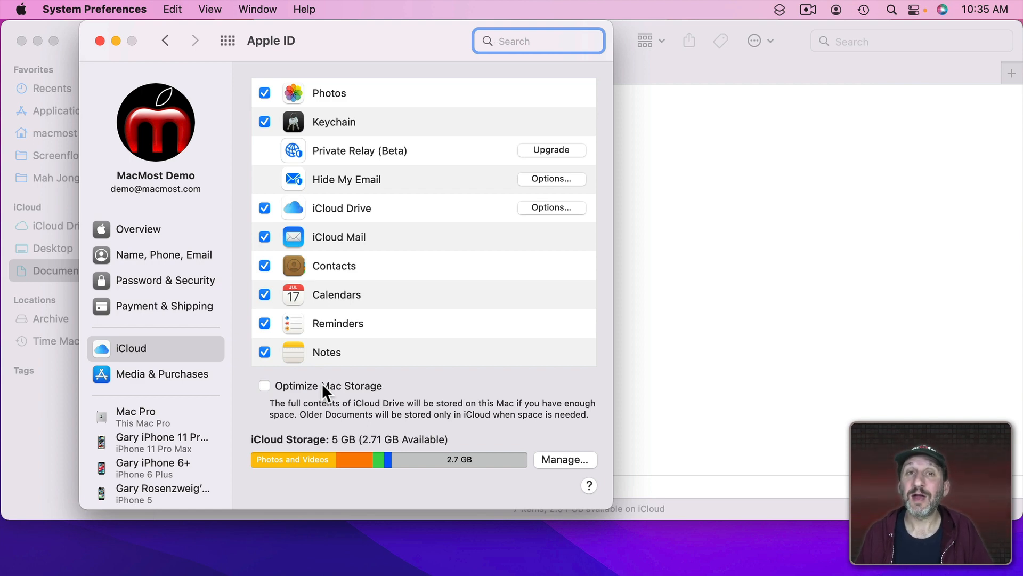
mouse_move(253, 397)
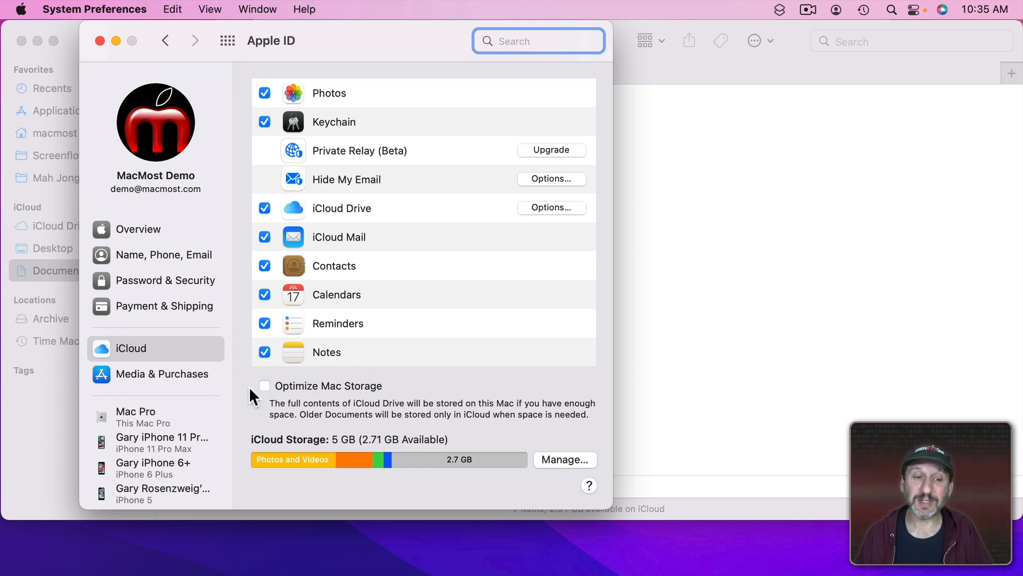
mouse_move(308, 401)
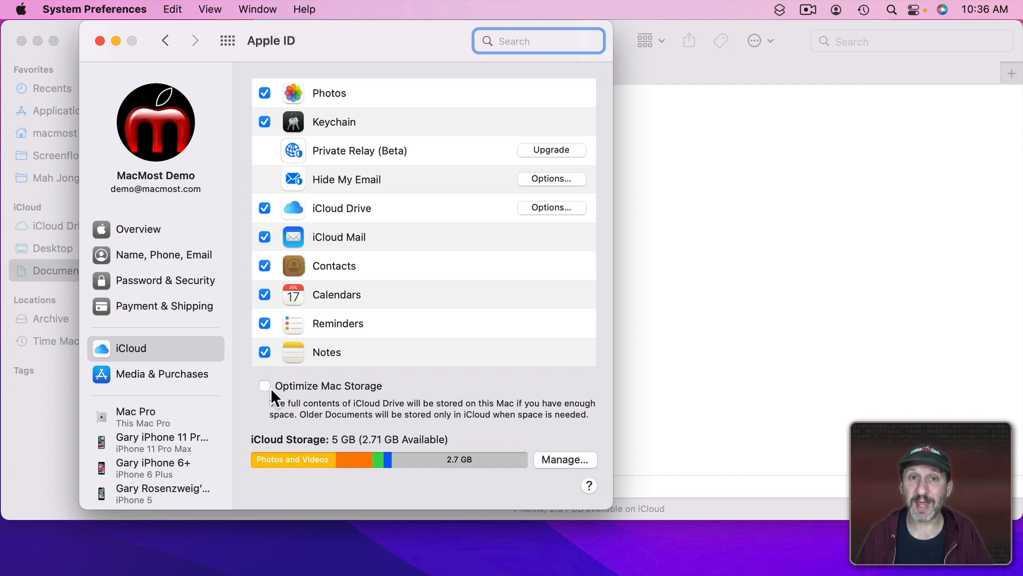
mouse_move(274, 390)
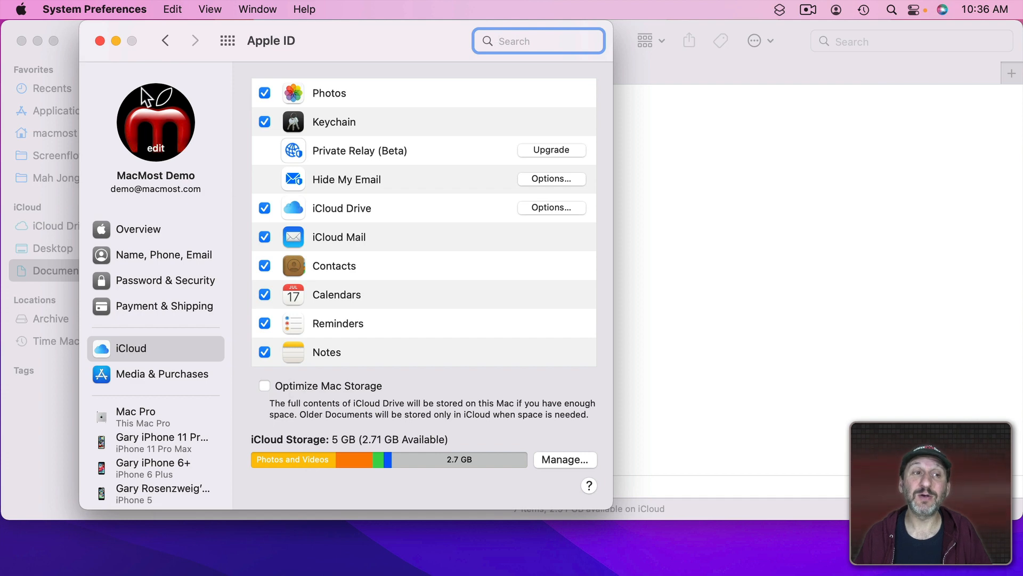
mouse_move(290, 107)
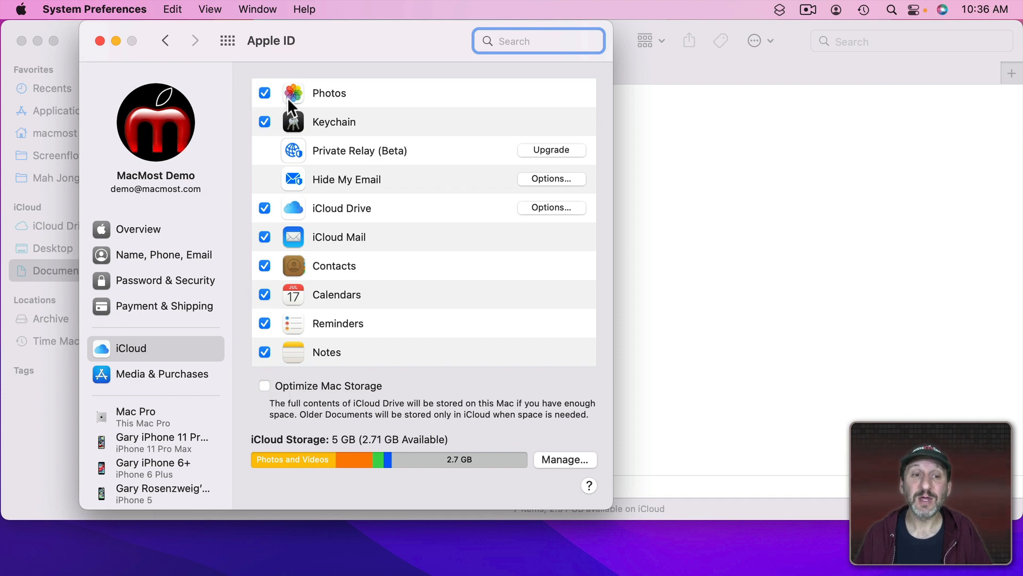
Step: Review the iCloud Drive Options app list, keep Desktop & Documents Folders enabled, and finish with Done
left_click(551, 208)
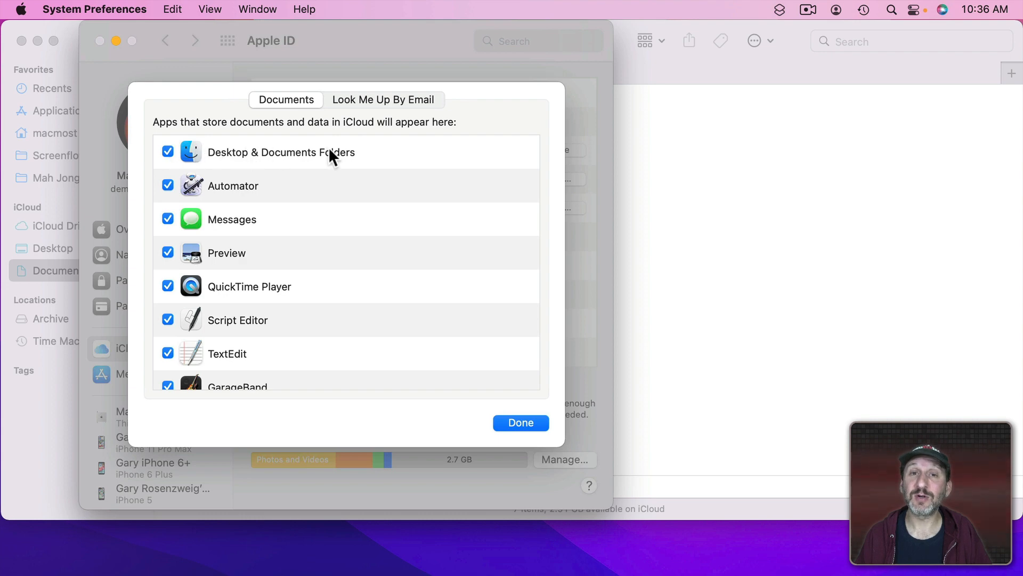
left_click(520, 422)
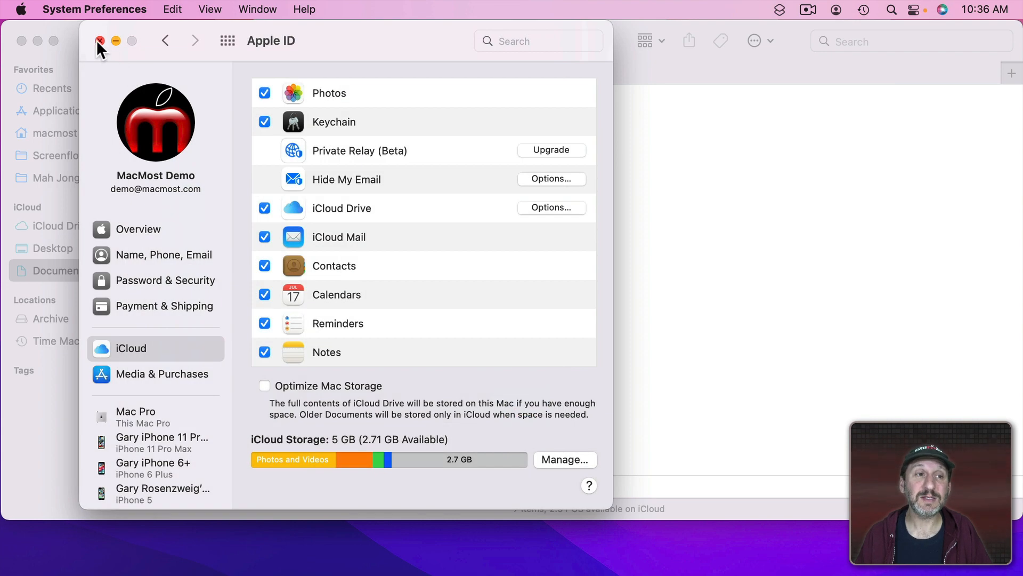
Step: Close System Preferences, leaving Finder on the iCloud Documents folder with its seven folders
left_click(101, 41)
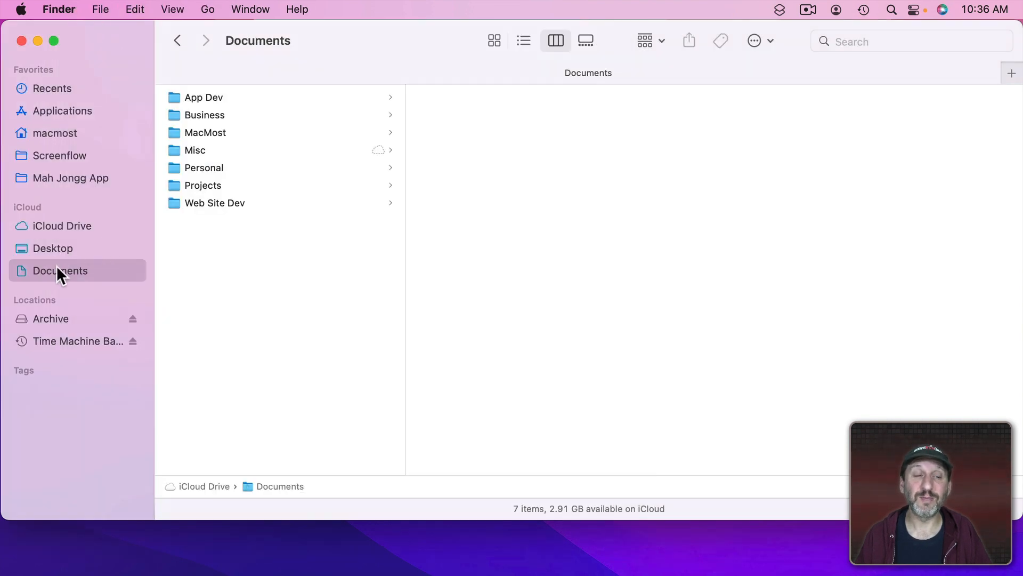
mouse_move(261, 89)
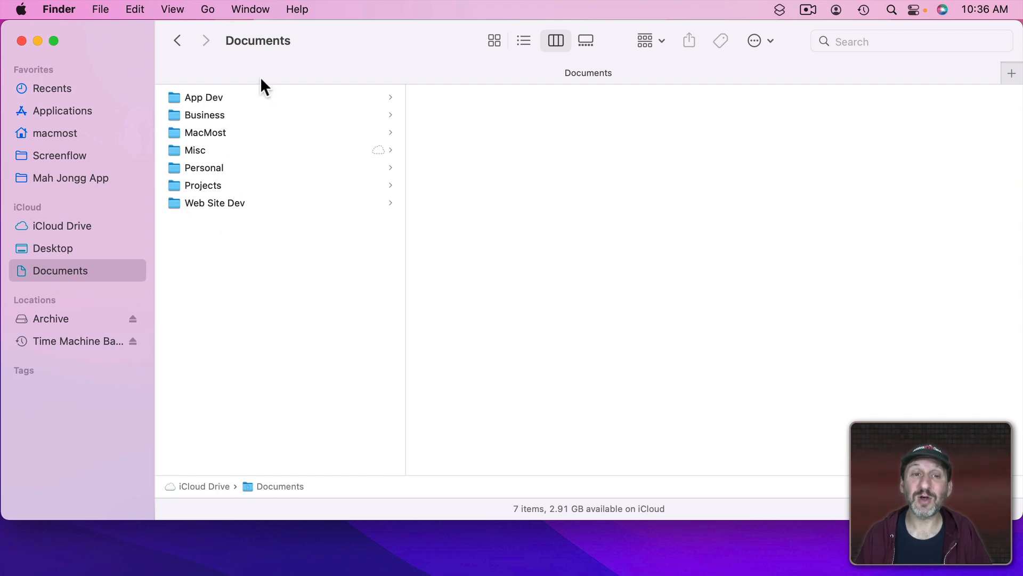
mouse_move(262, 85)
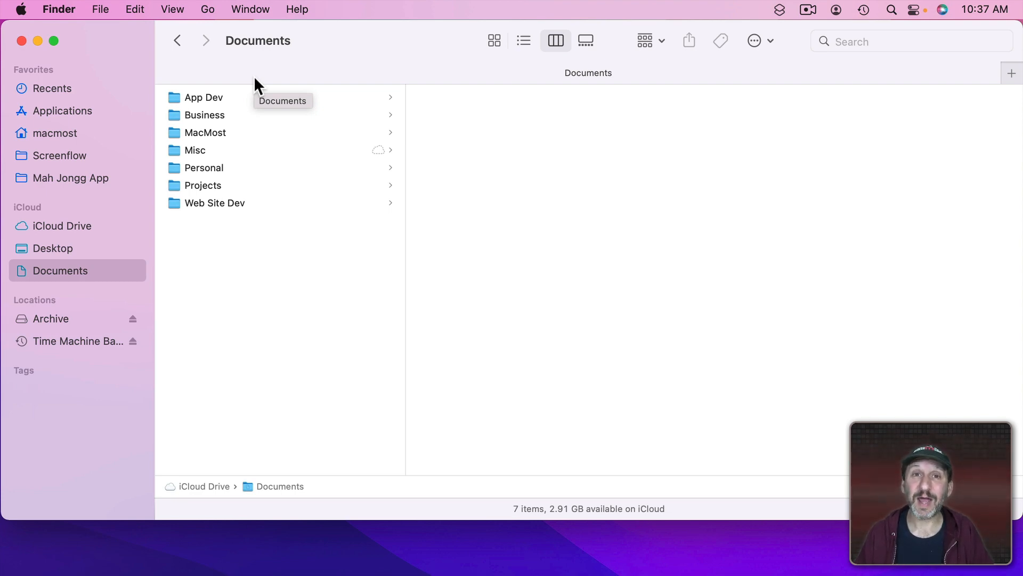
mouse_move(34, 228)
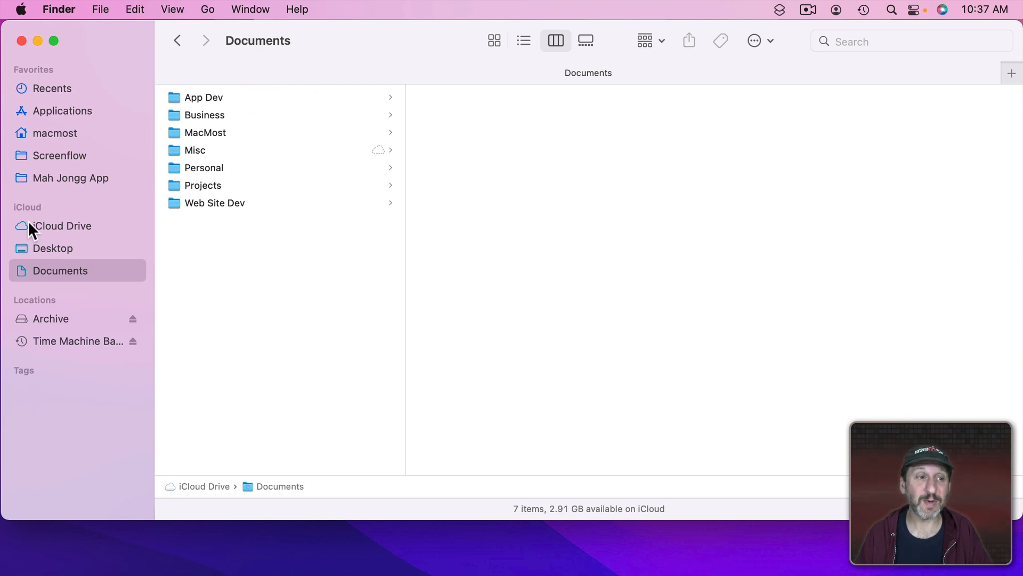
Step: Show the iCloud Drive top level (17 items) and its Documents folder's seven subfolders beside it
left_click(61, 224)
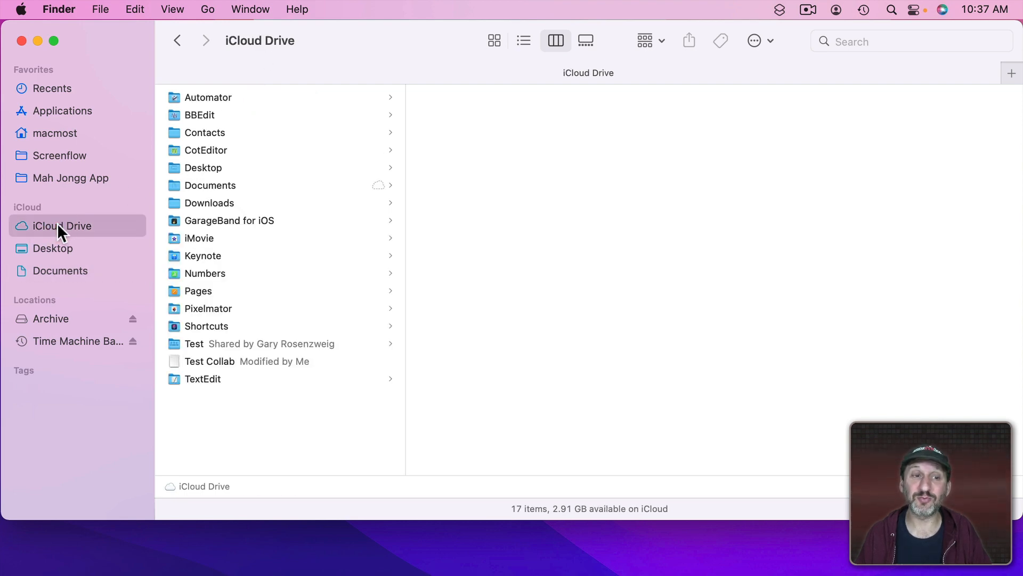
mouse_move(253, 227)
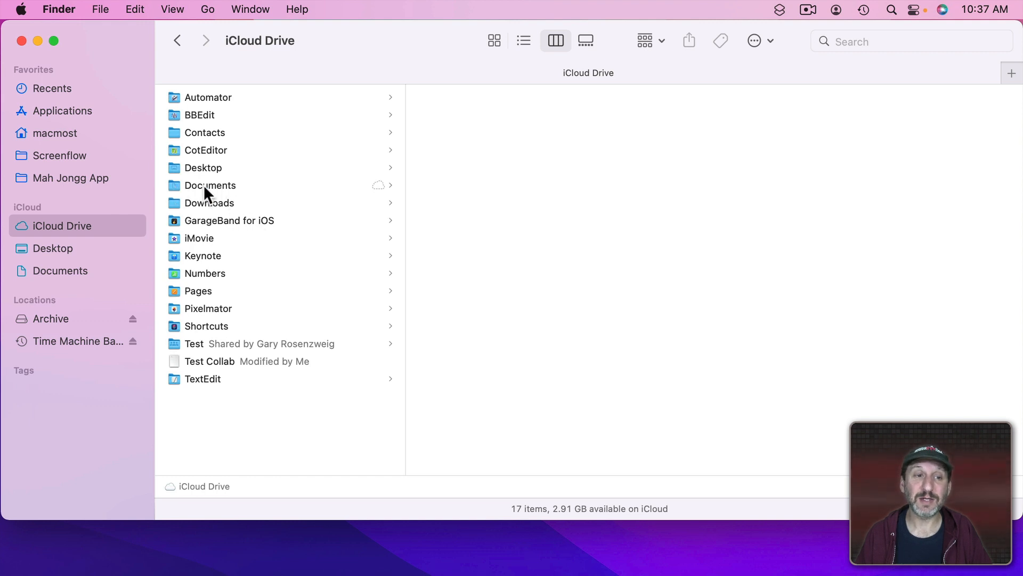
left_click(210, 184)
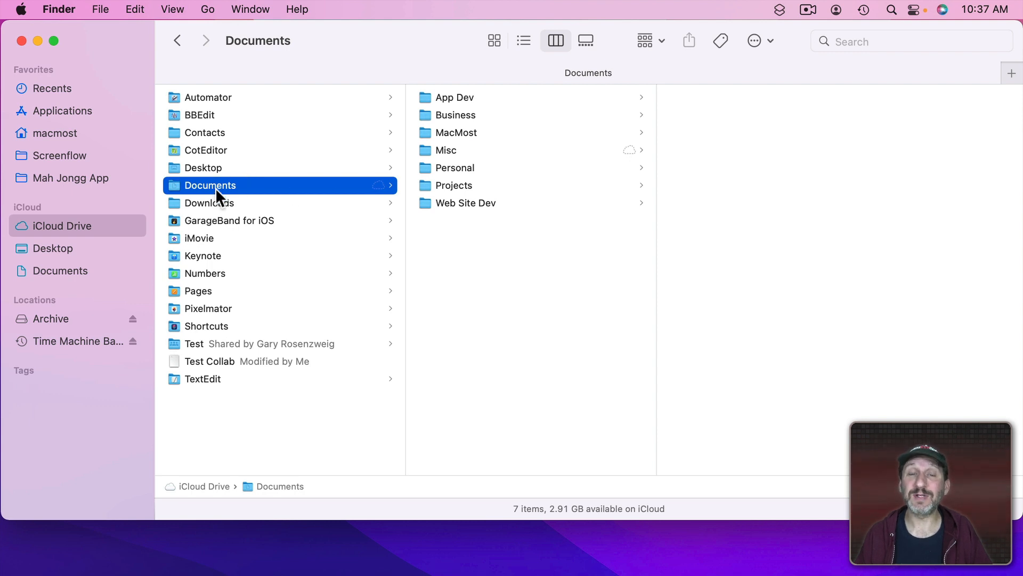
mouse_move(98, 225)
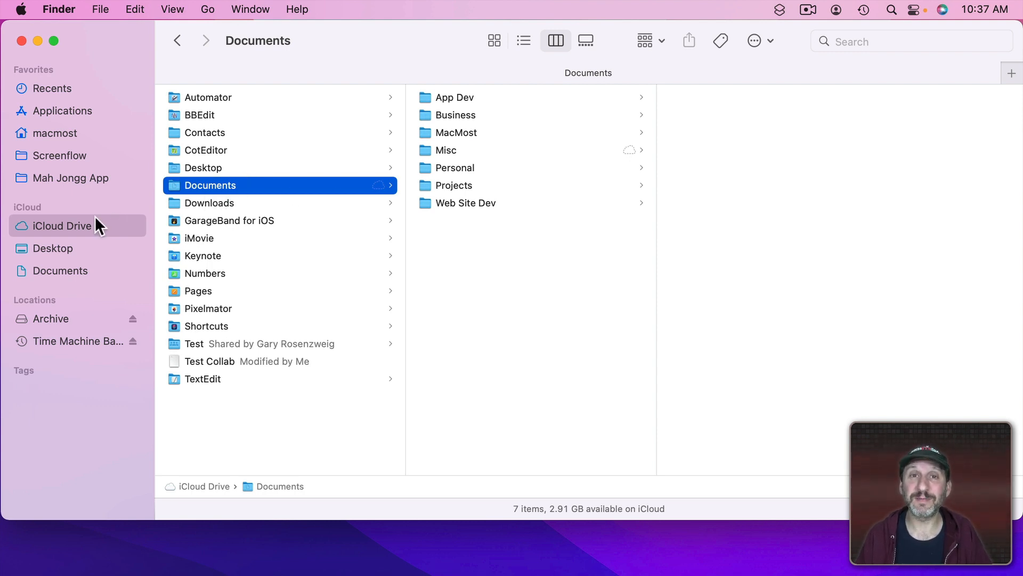
mouse_move(378, 169)
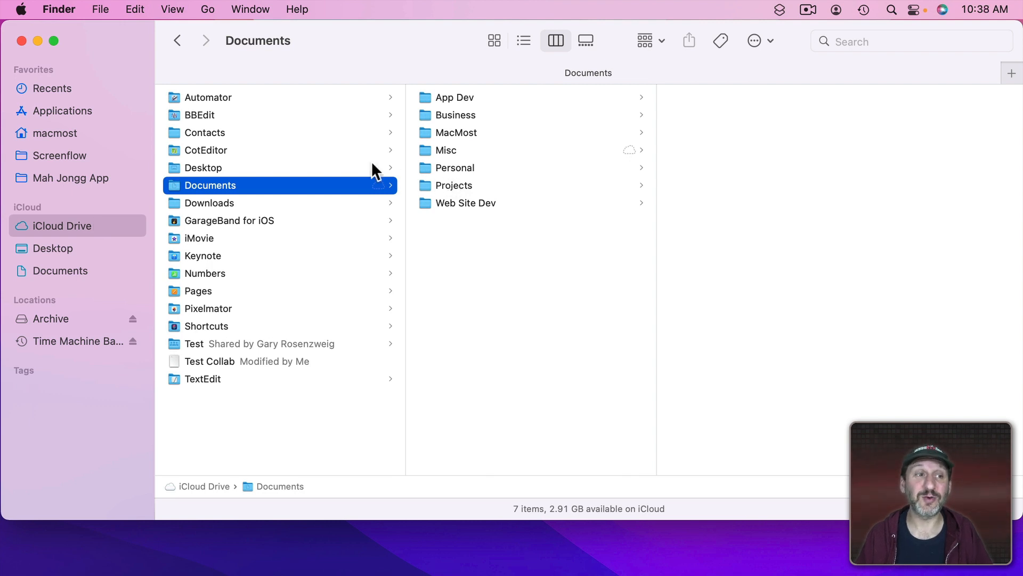
Step: Show the macmost home folder listing Applications, Downloads, Local Documents, Movies, Music, Pictures and Public
left_click(55, 133)
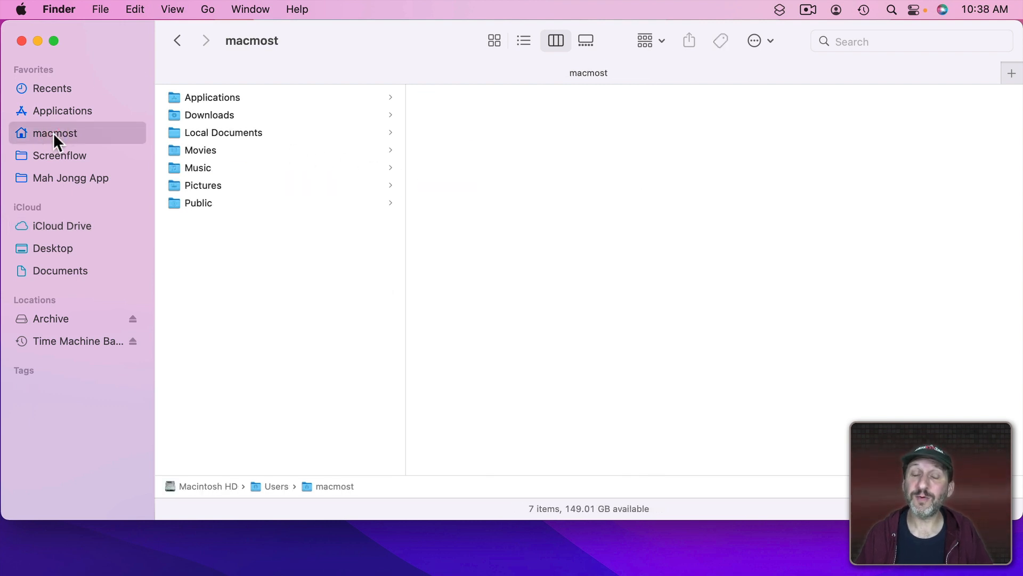
mouse_move(228, 139)
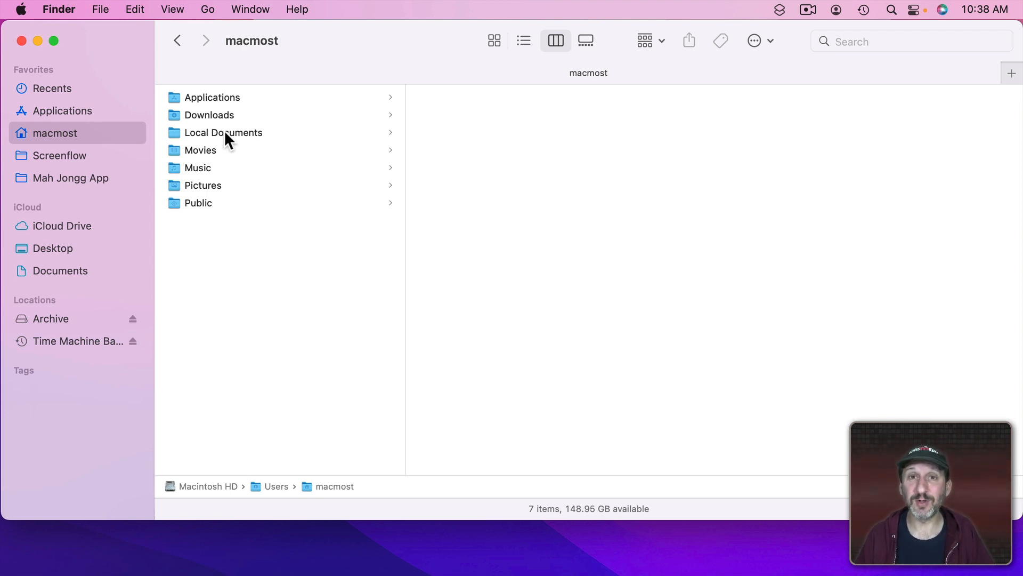
mouse_move(206, 159)
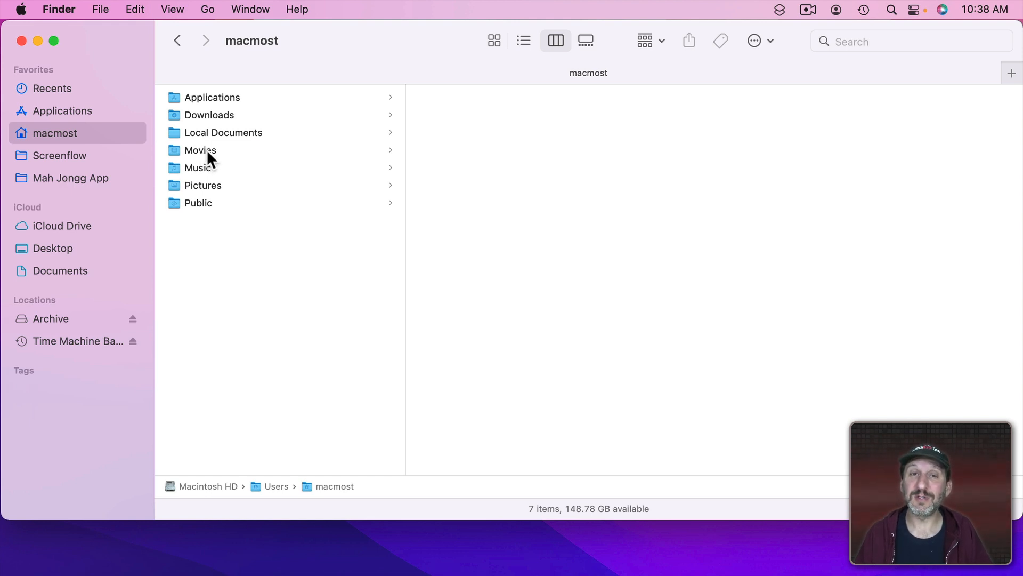
Step: Show the home folder's Movies contents, eight items including Final Cut Backups and iMovie Library
left_click(201, 149)
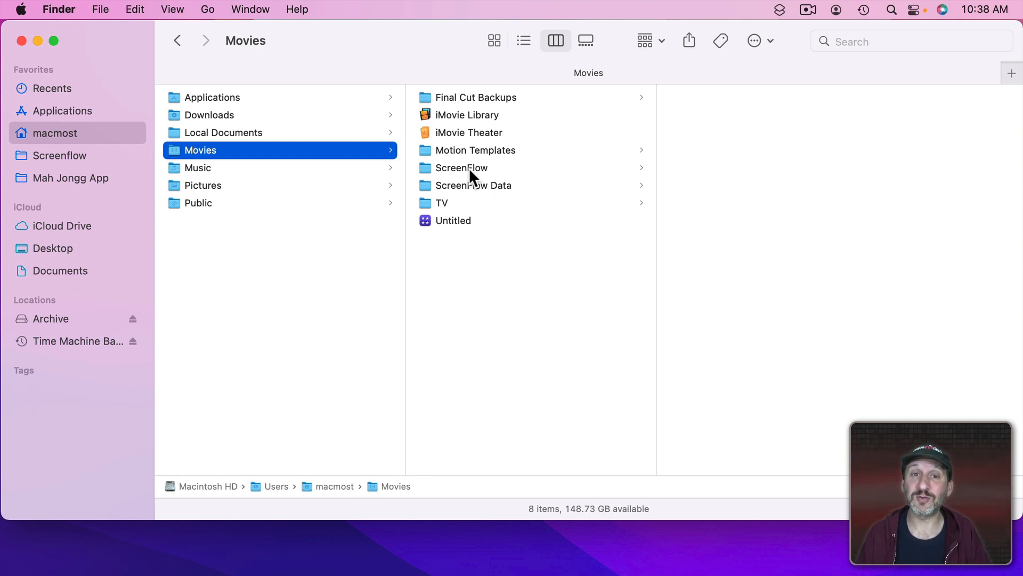
mouse_move(537, 138)
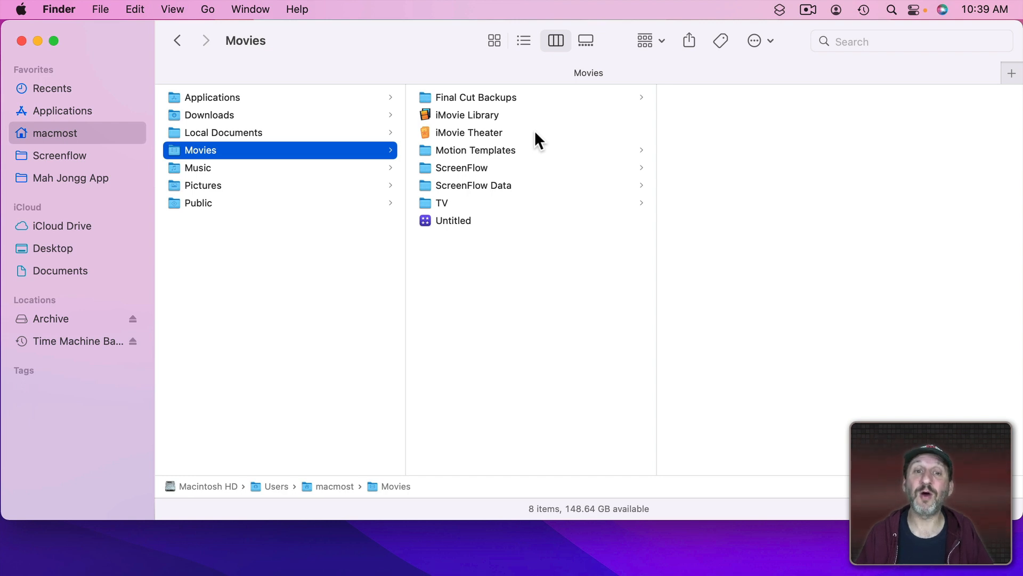
mouse_move(447, 212)
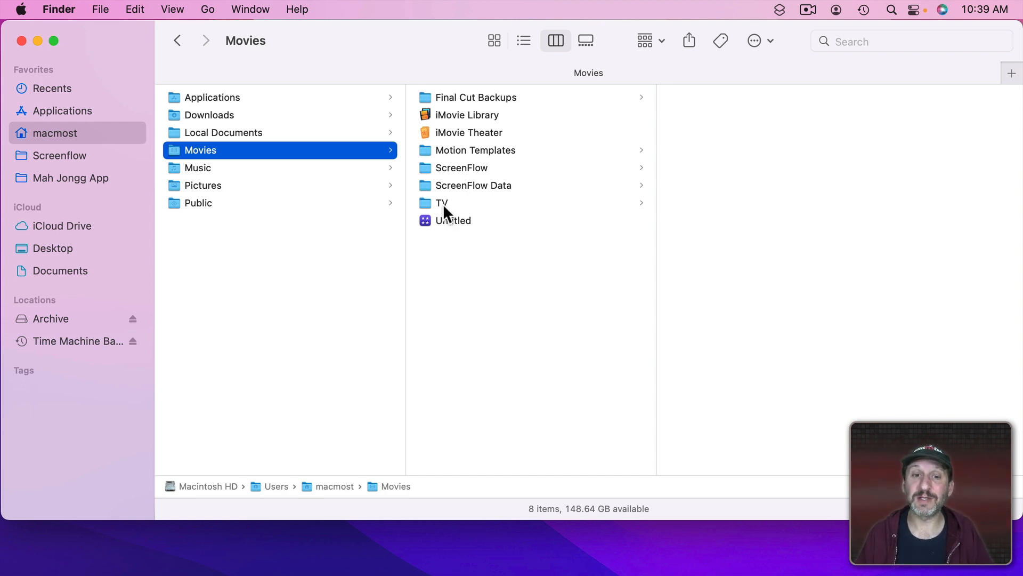
mouse_move(447, 179)
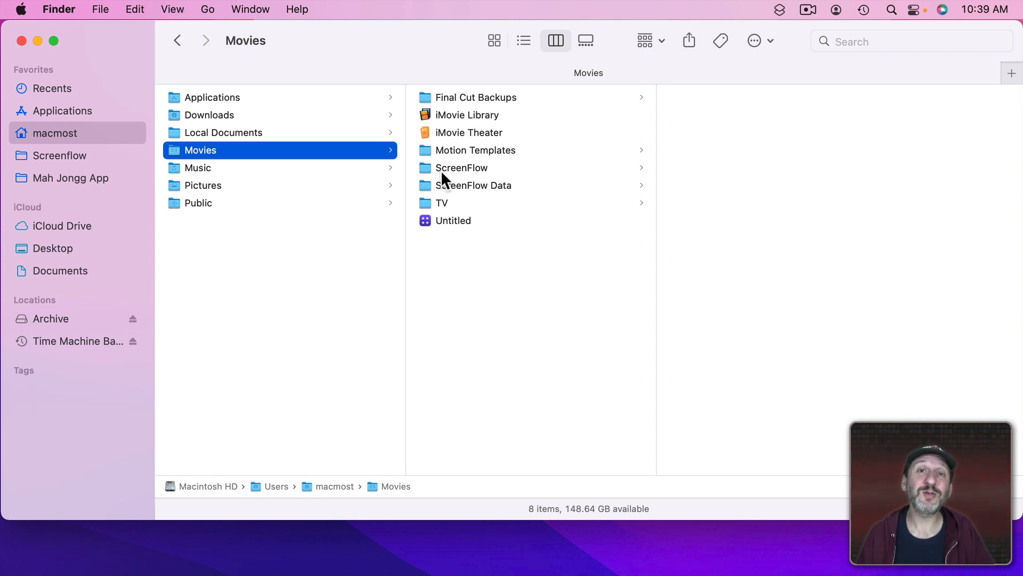
mouse_move(289, 159)
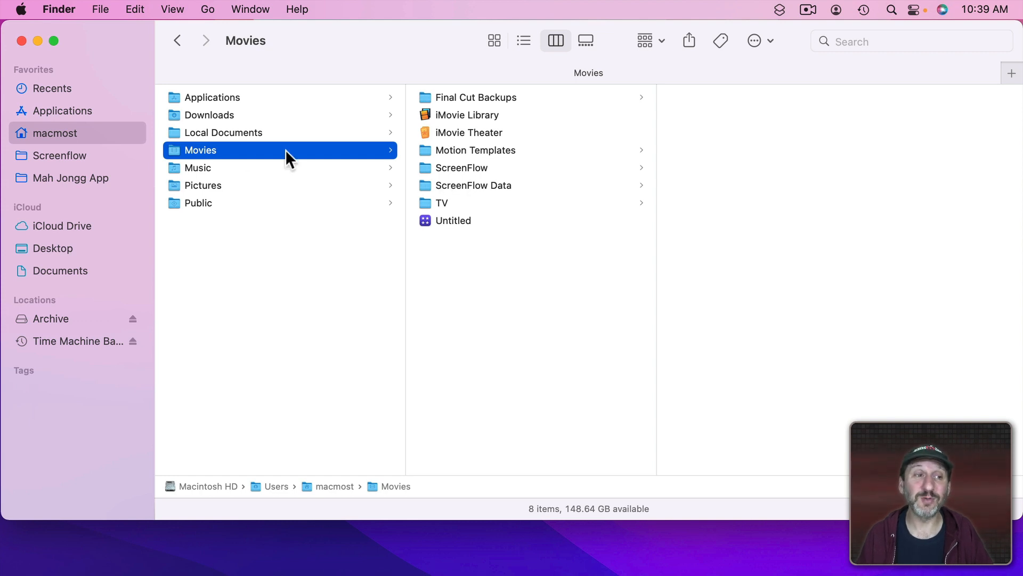
mouse_move(480, 160)
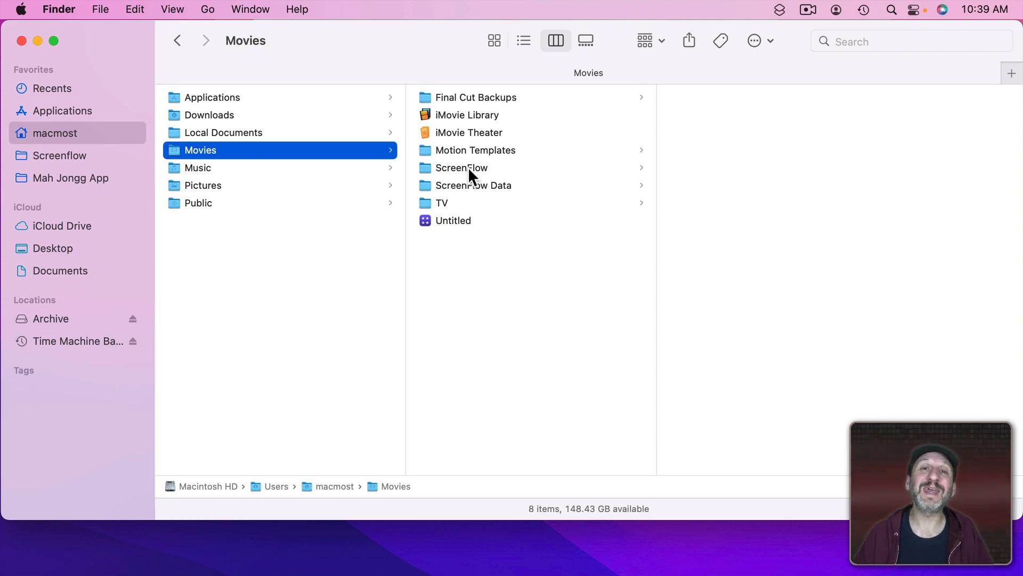
mouse_move(49, 330)
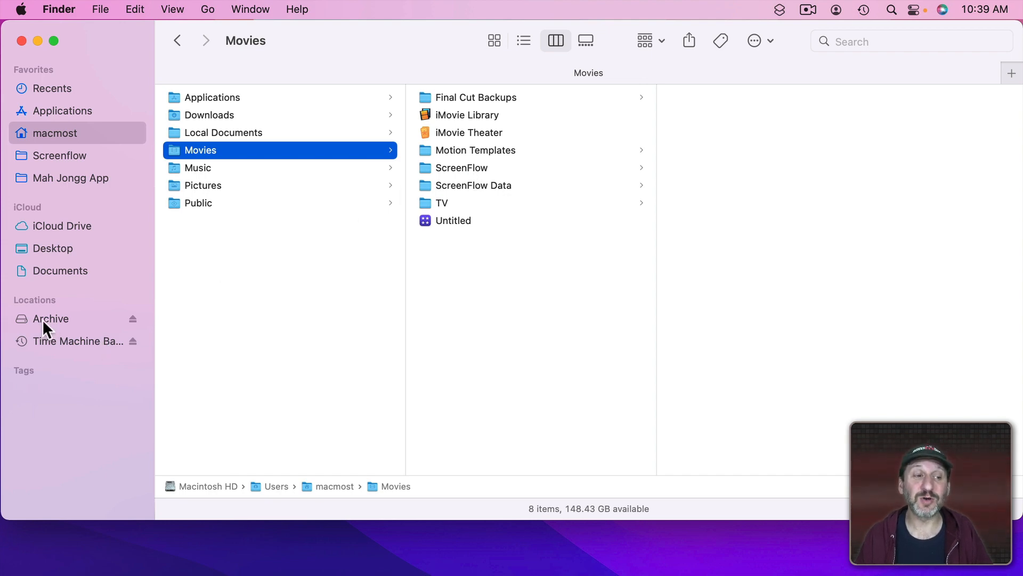
left_click(52, 318)
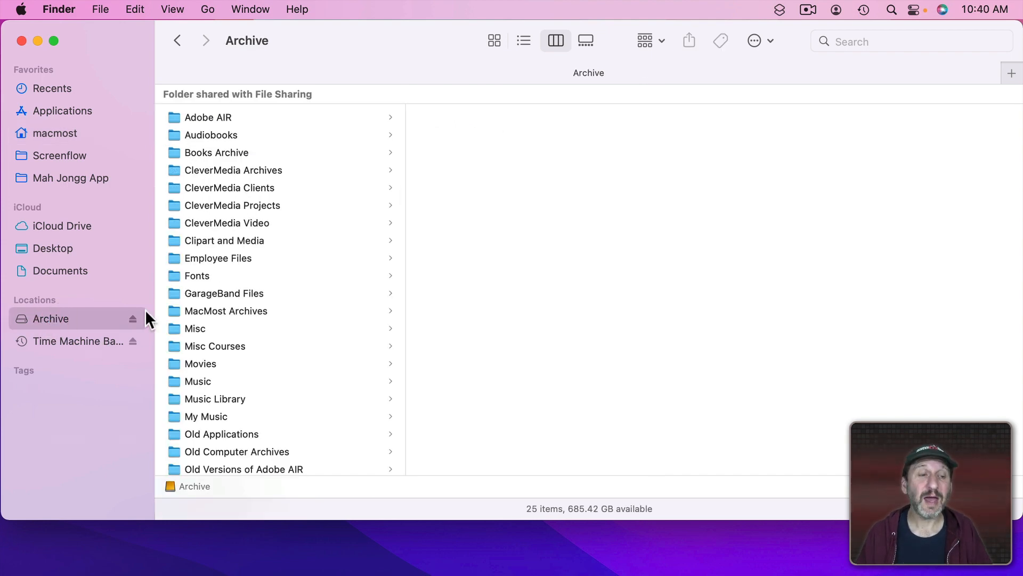
mouse_move(162, 305)
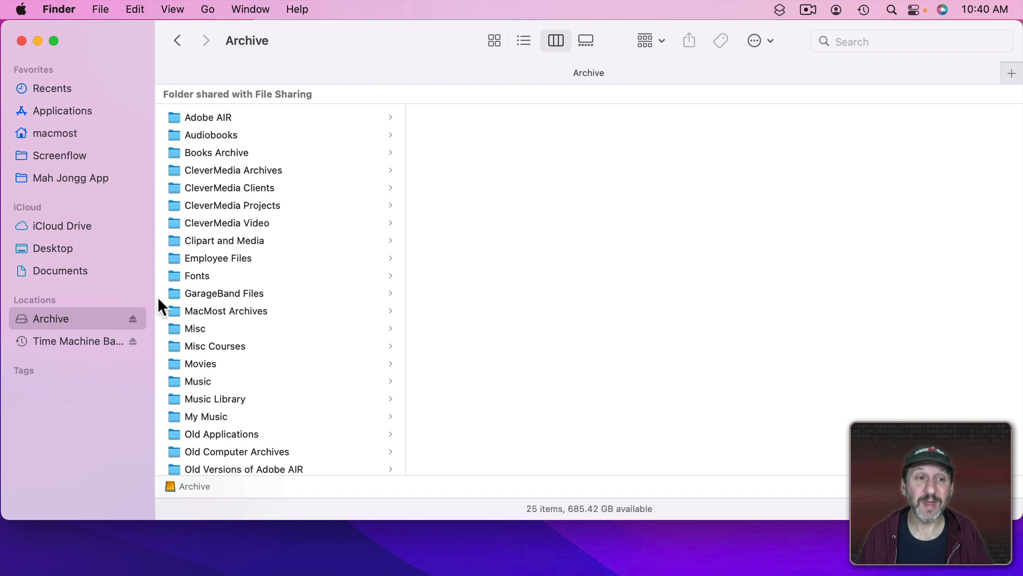
mouse_move(238, 494)
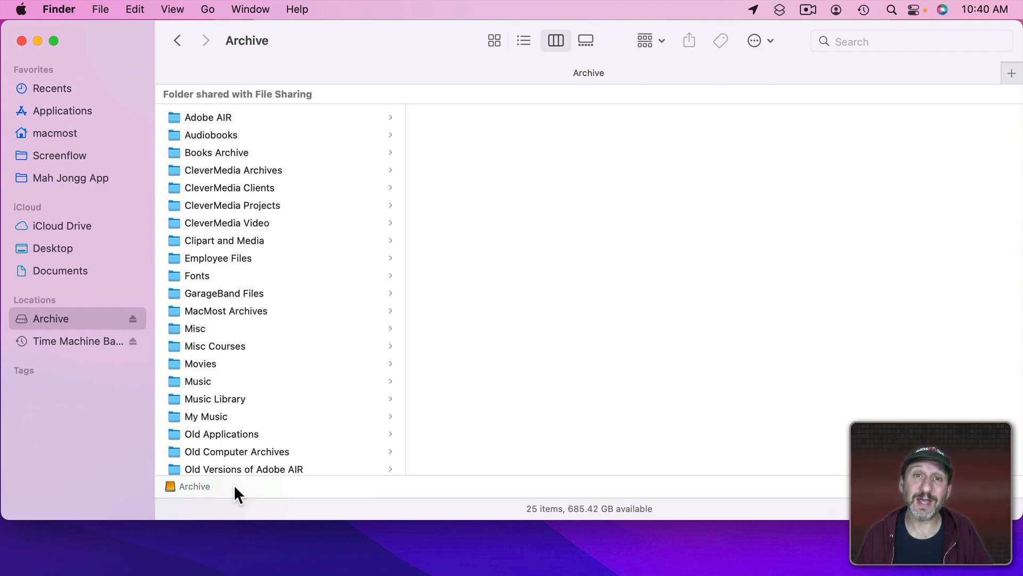
mouse_move(123, 345)
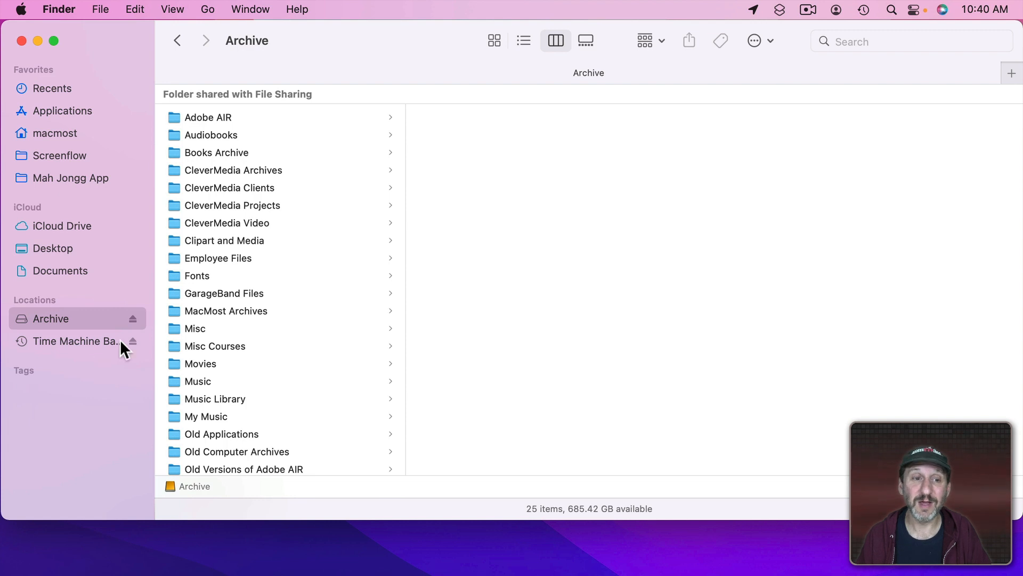
mouse_move(249, 267)
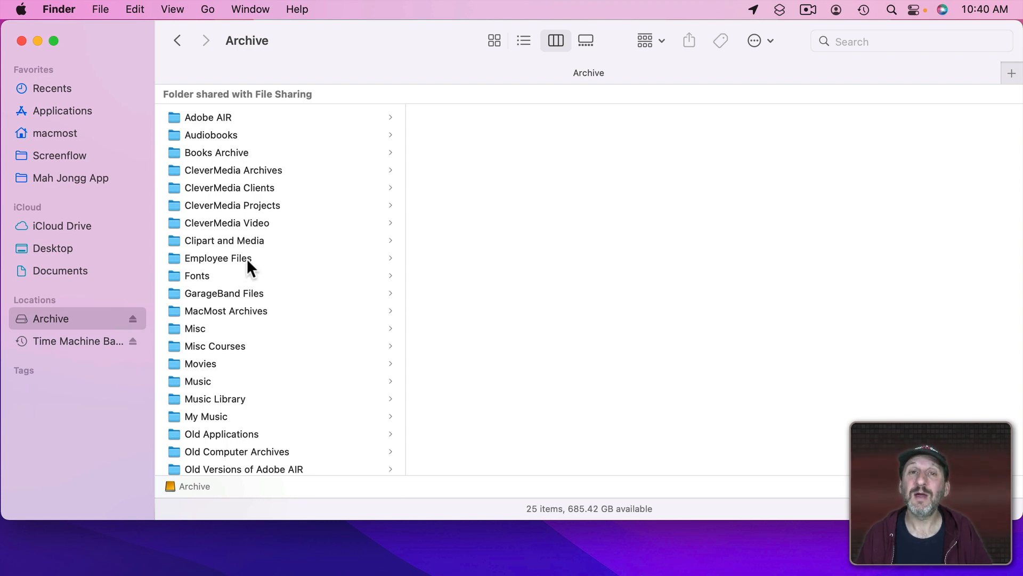
mouse_move(259, 276)
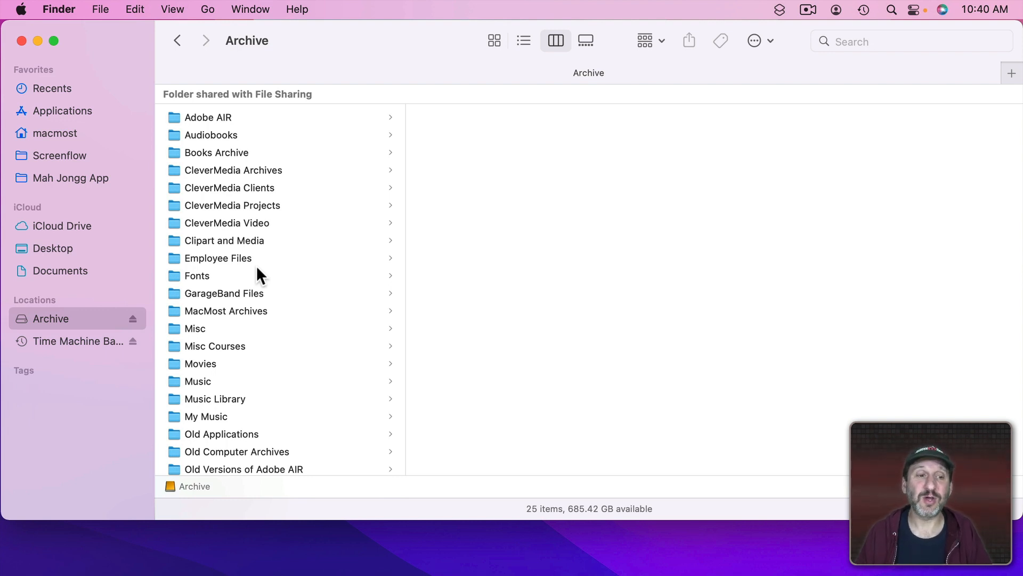
mouse_move(246, 388)
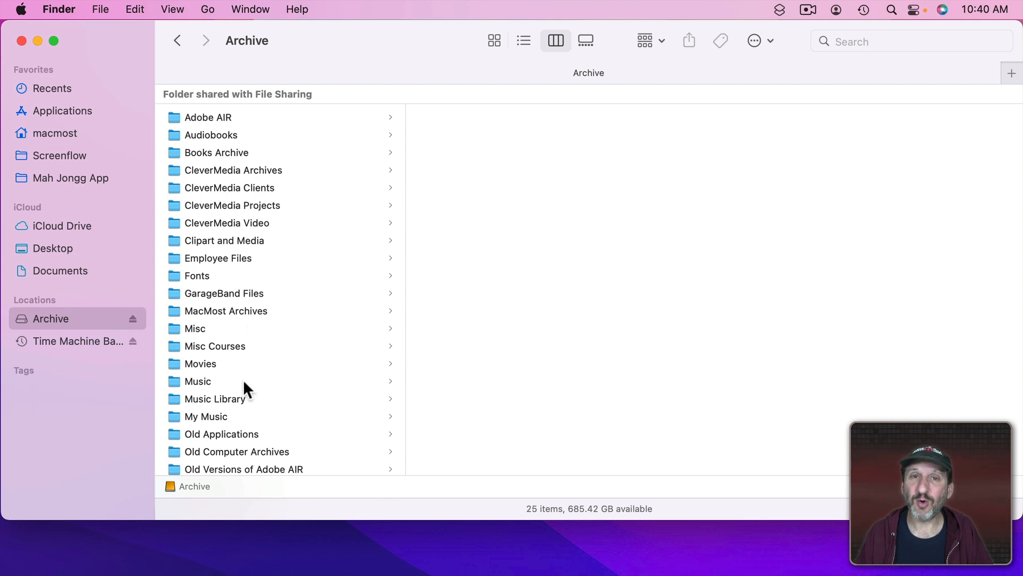
mouse_move(246, 391)
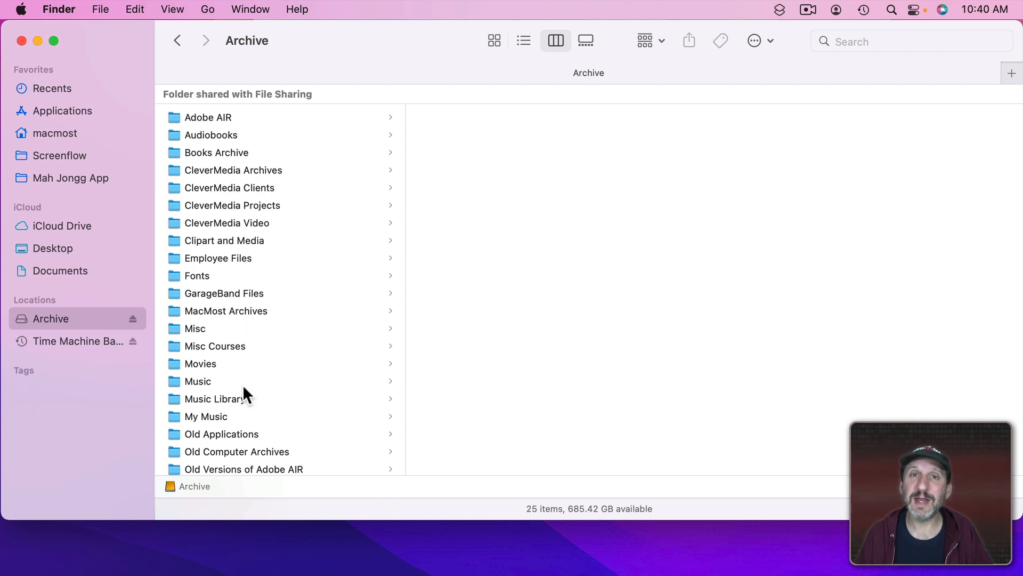
mouse_move(268, 352)
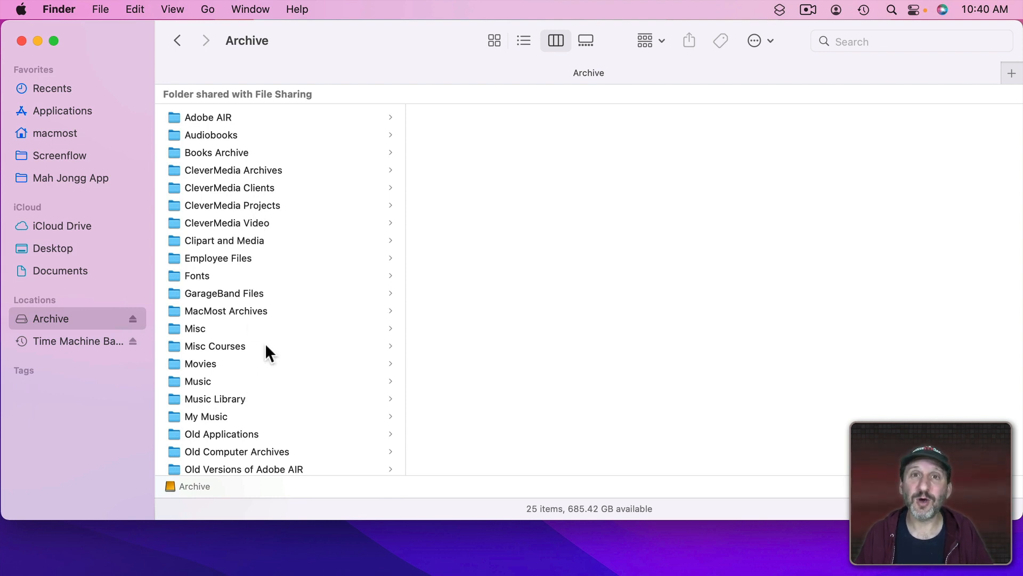
mouse_move(216, 267)
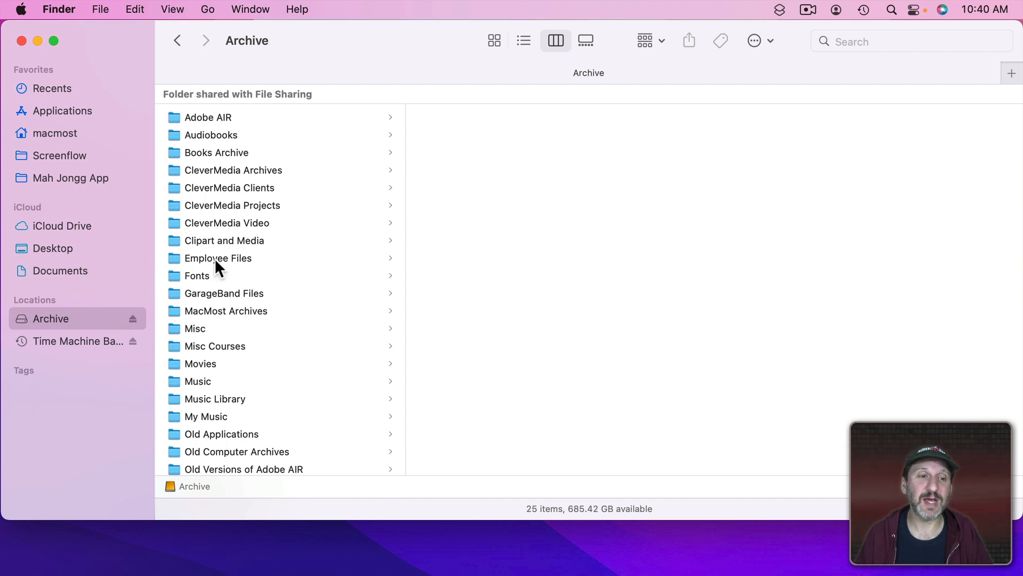
mouse_move(239, 252)
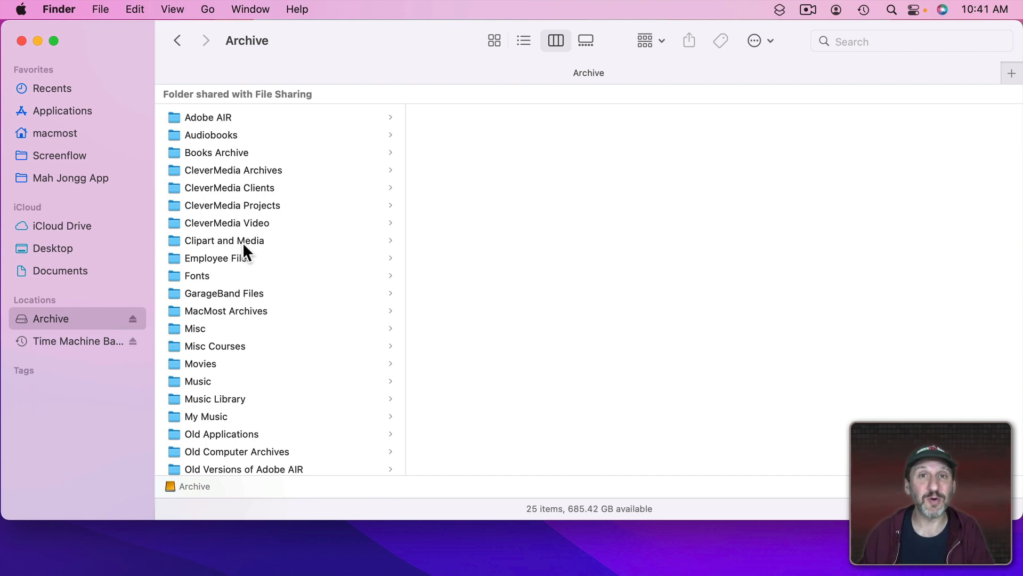
mouse_move(238, 217)
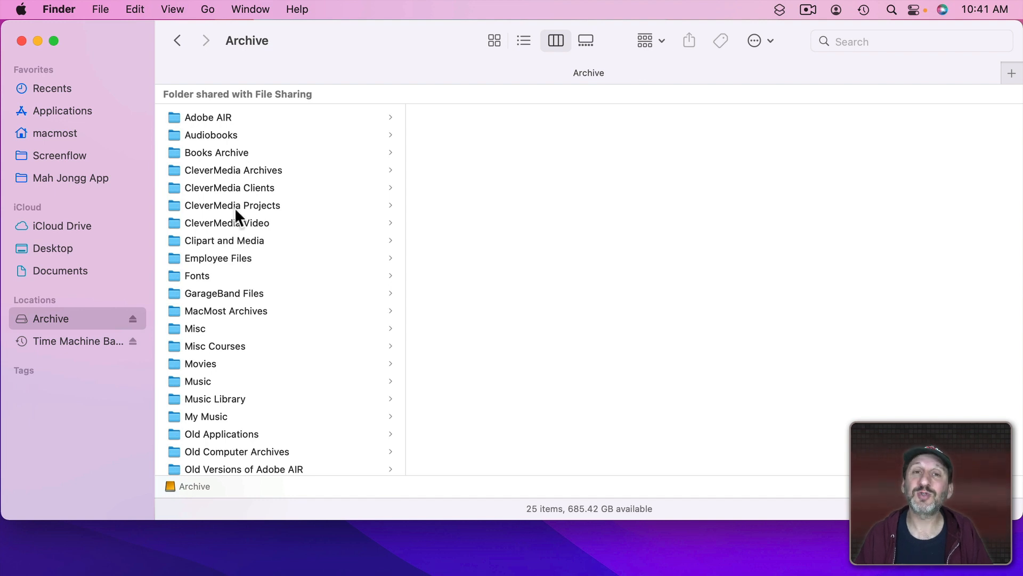
mouse_move(98, 46)
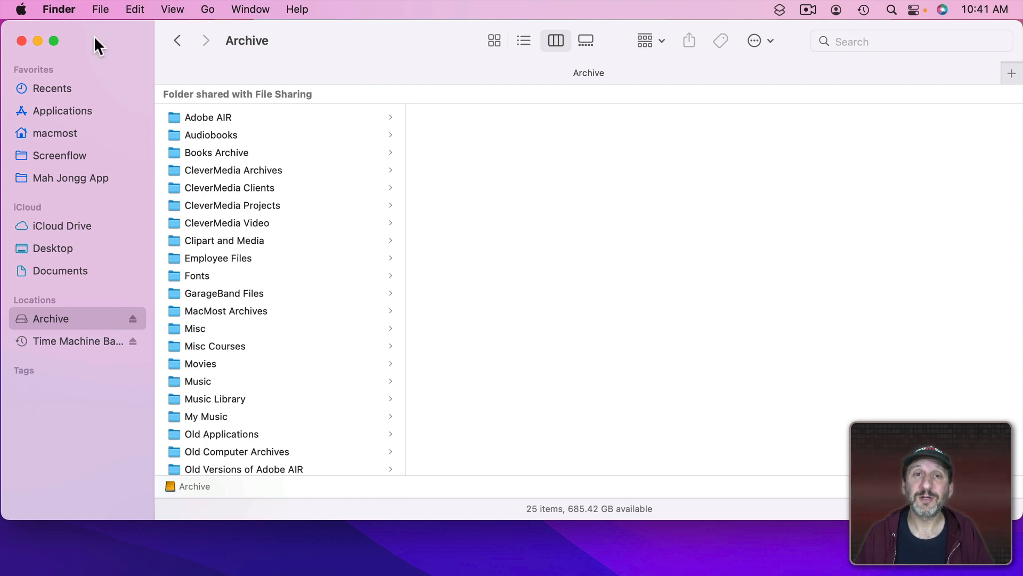
mouse_move(68, 281)
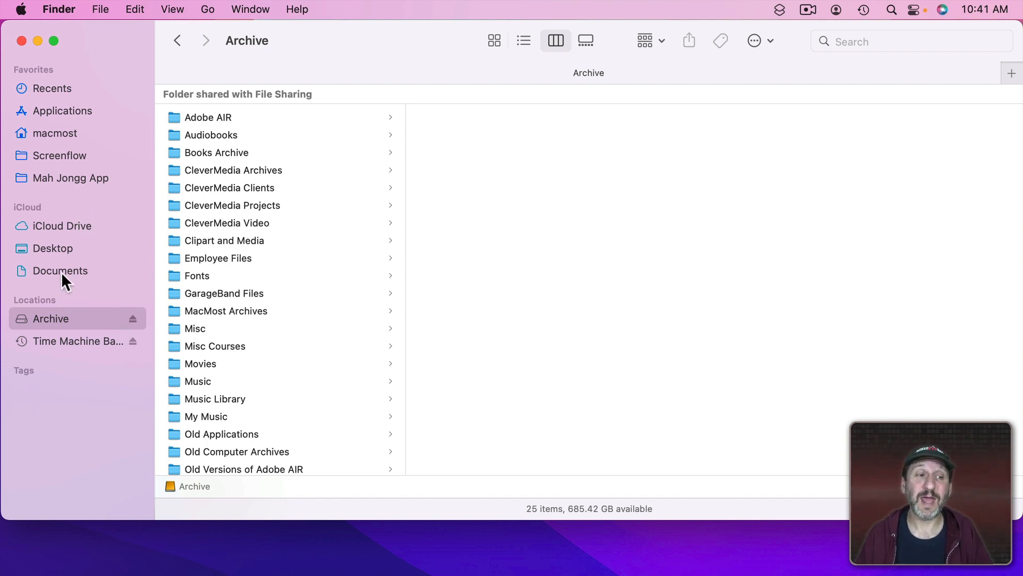
Step: Return to the iCloud Drive Documents folder showing App Dev, Business and its other five subfolders
left_click(60, 270)
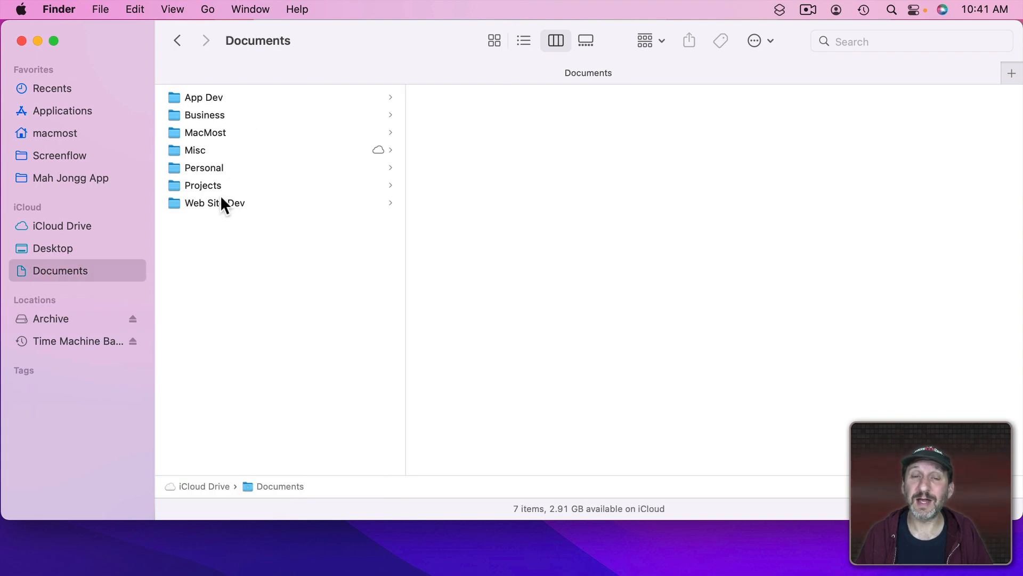
mouse_move(107, 35)
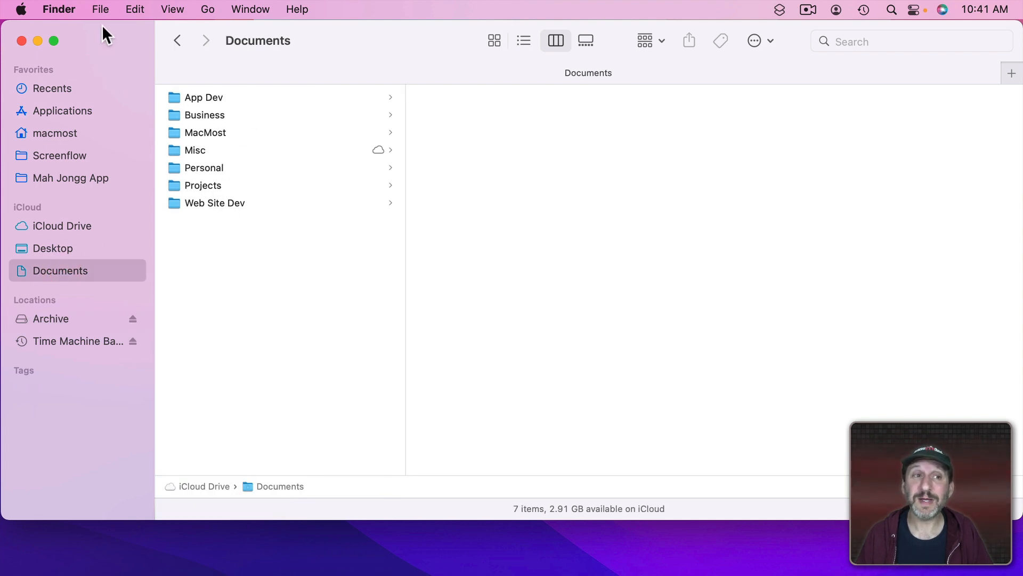
left_click(38, 41)
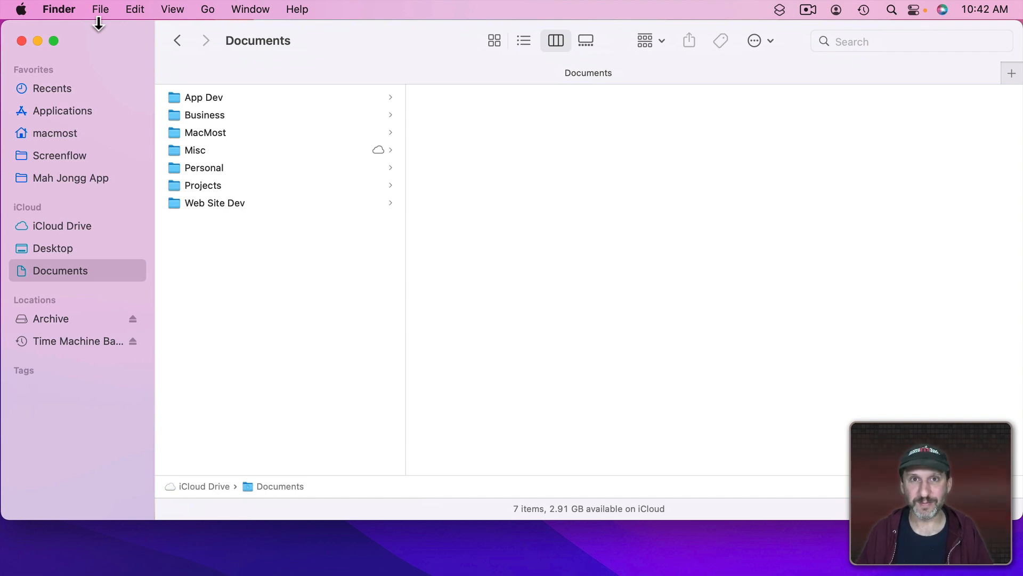
mouse_move(71, 126)
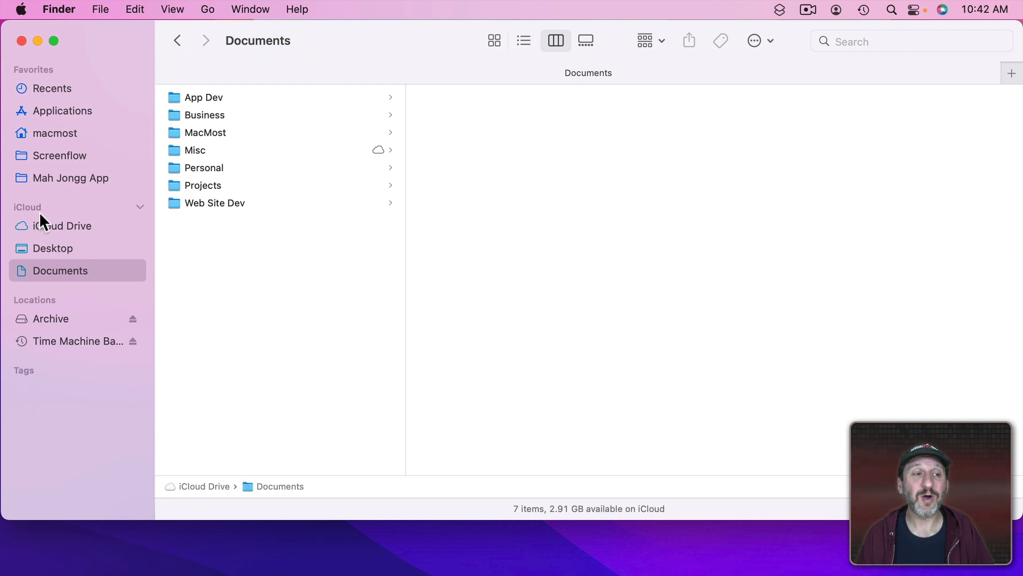
left_click(63, 225)
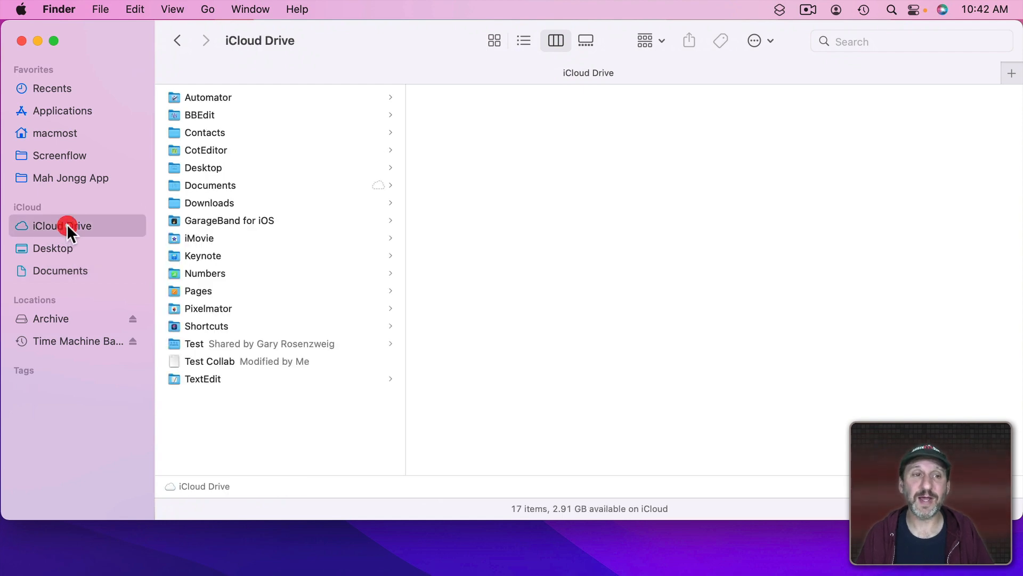
left_click(55, 248)
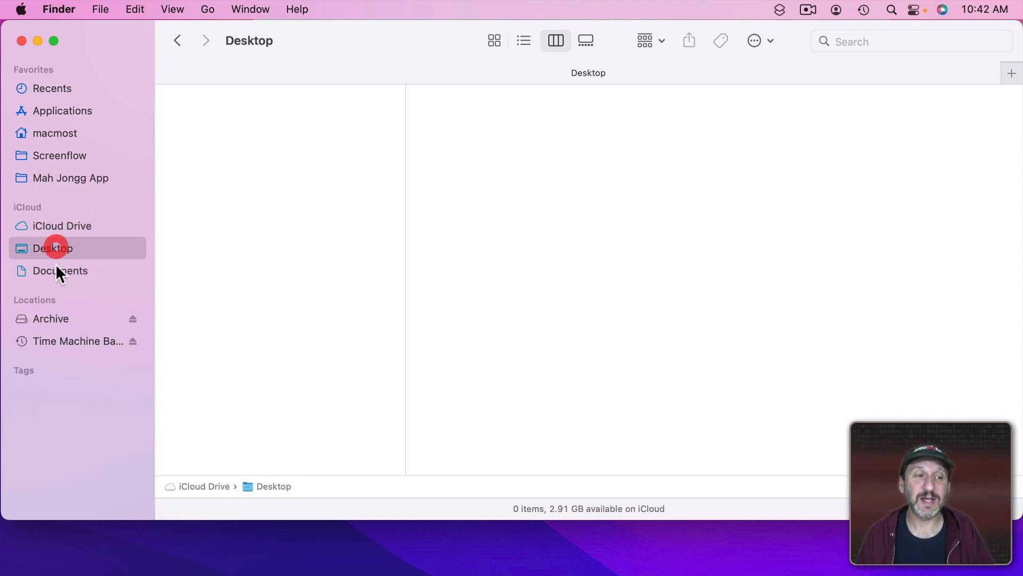
left_click(60, 270)
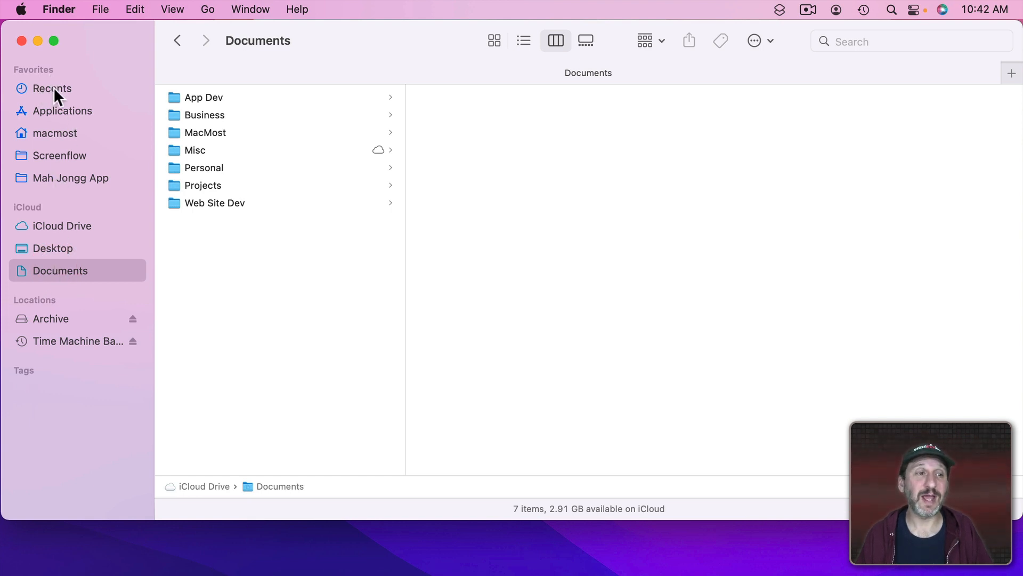
mouse_move(76, 116)
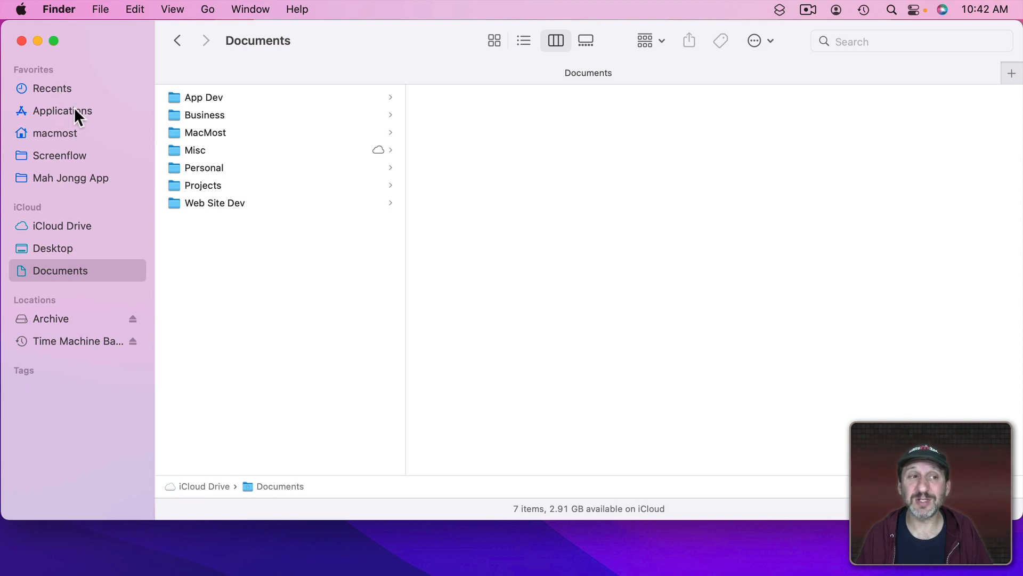
mouse_move(41, 161)
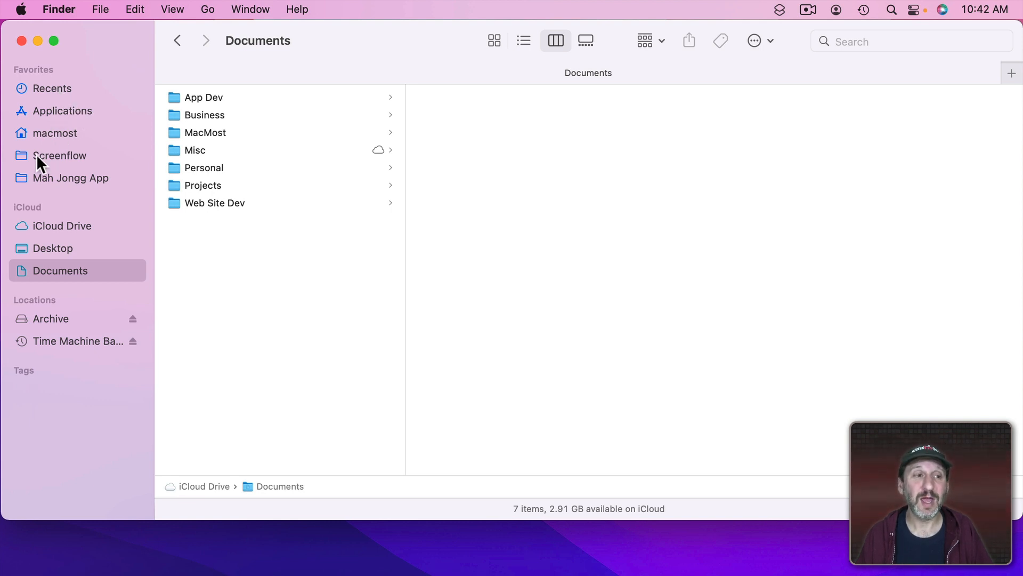
mouse_move(78, 165)
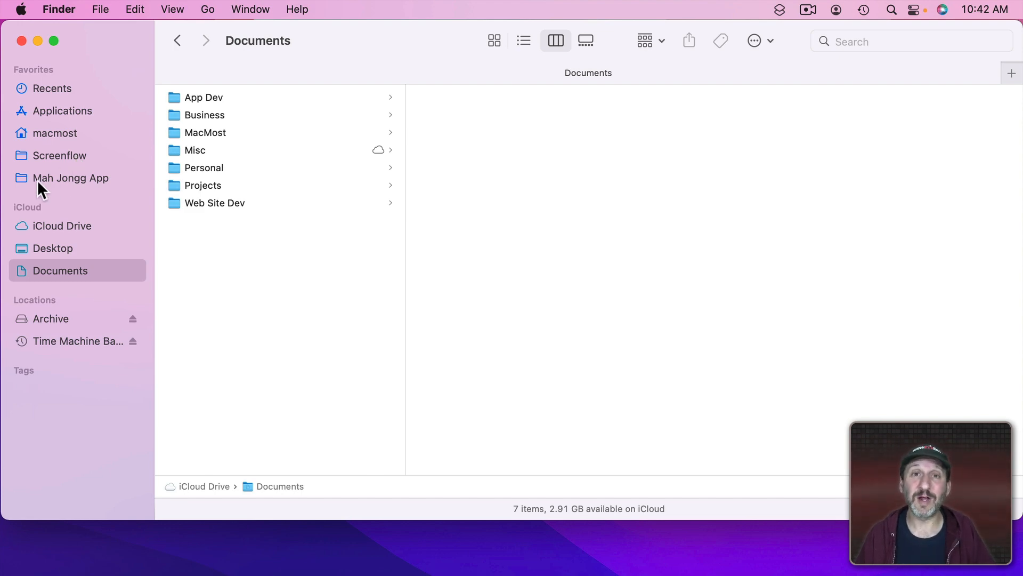
mouse_move(44, 182)
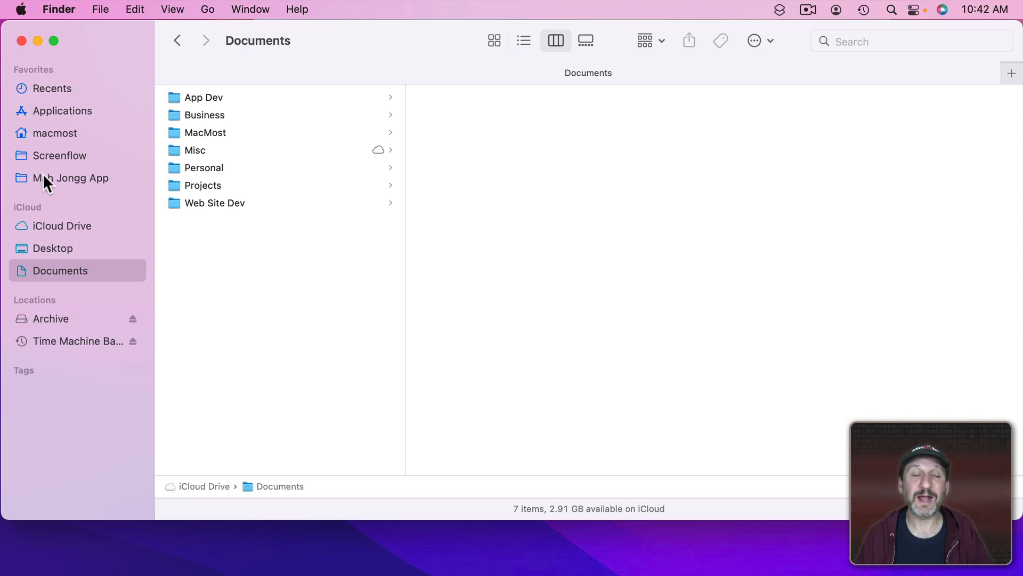
mouse_move(260, 96)
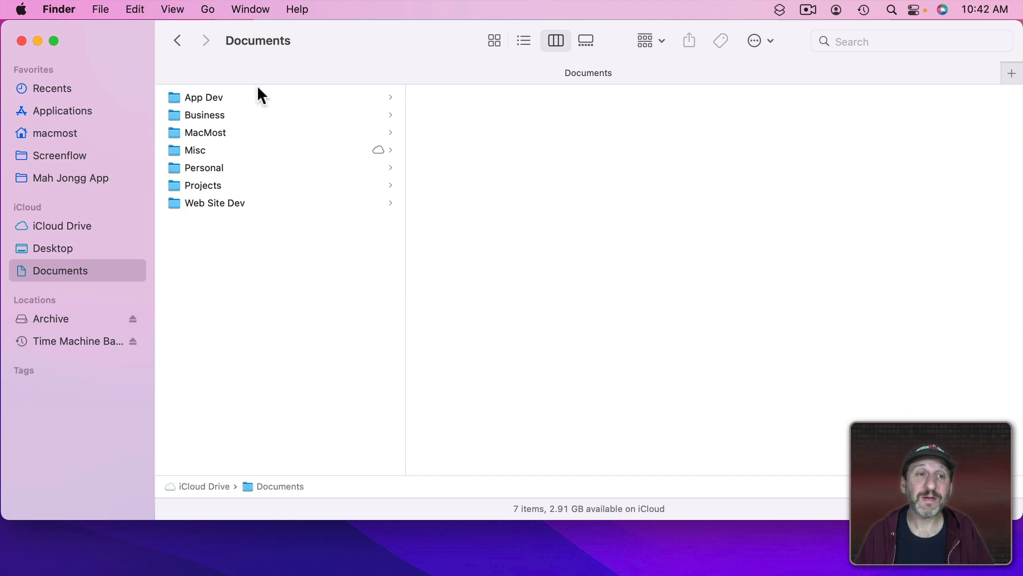
mouse_move(243, 101)
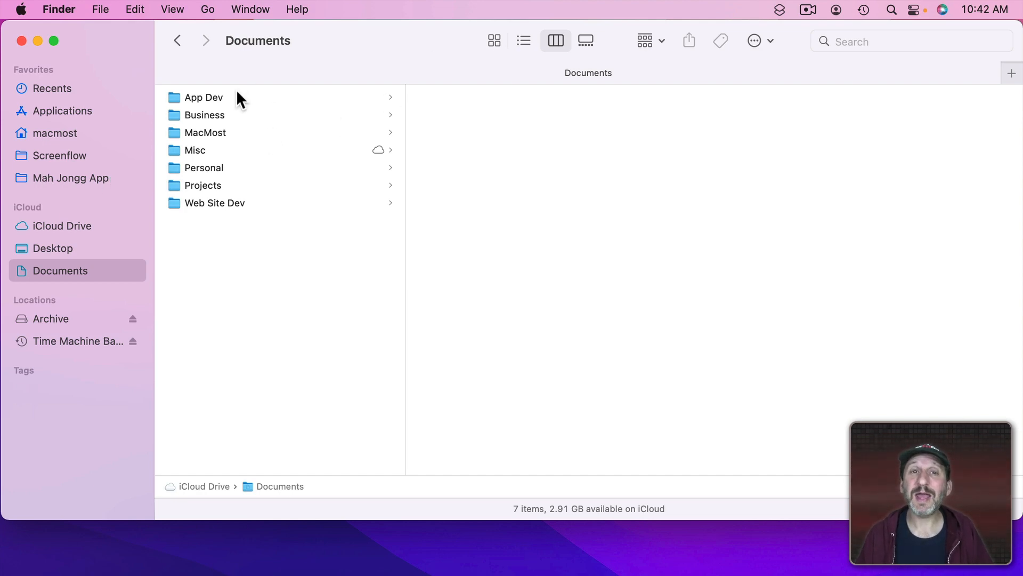
mouse_move(248, 188)
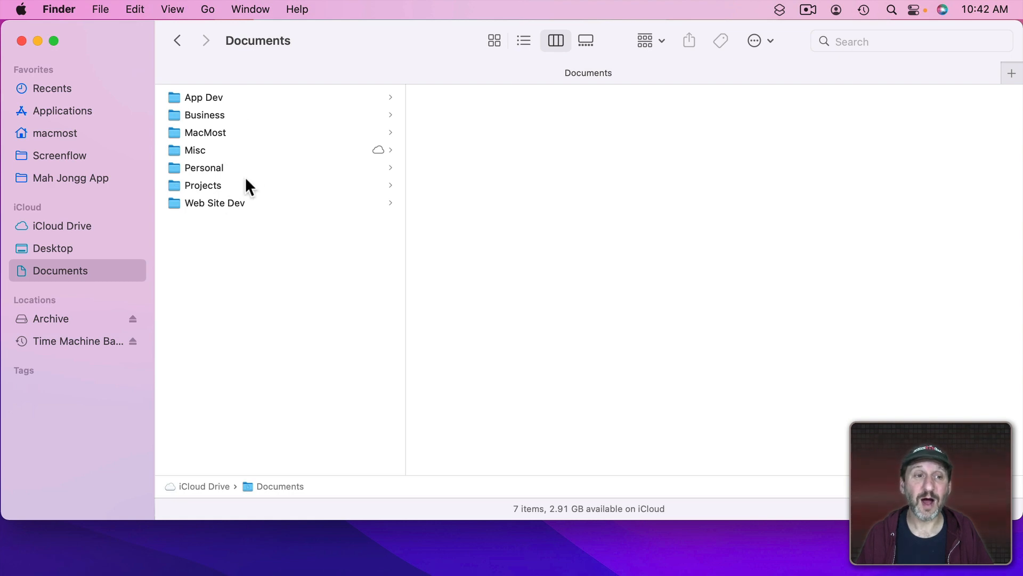
left_click(194, 150)
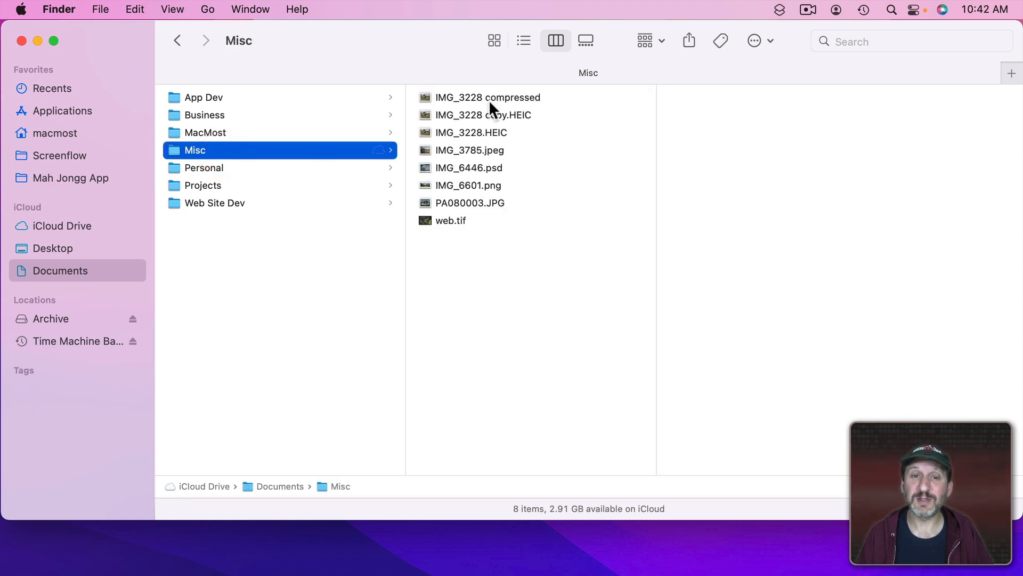
left_click(487, 97)
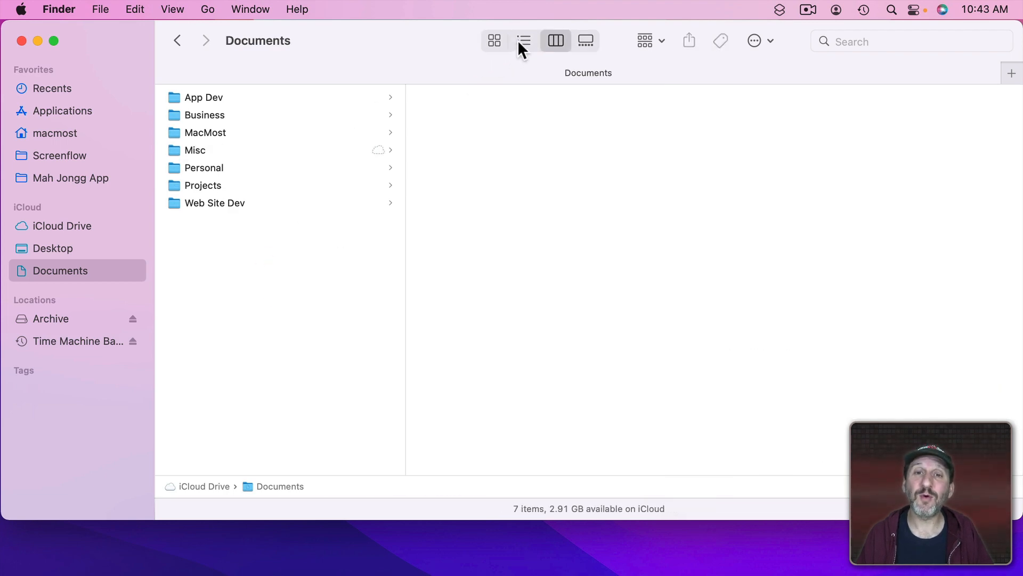
Step: View Documents as a list, expand and collapse Misc inline, then show Misc's eight images in columns
left_click(522, 40)
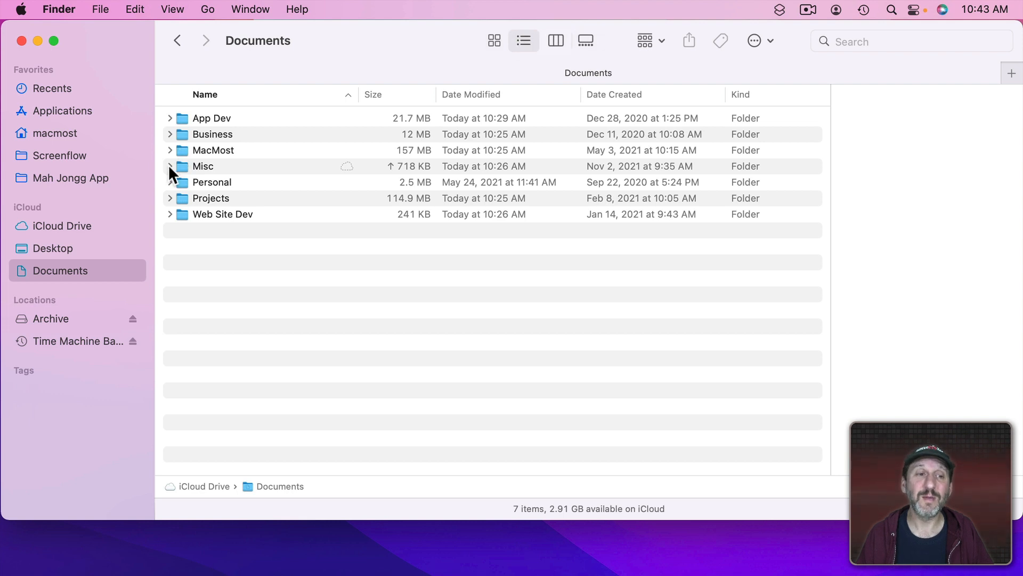
left_click(171, 166)
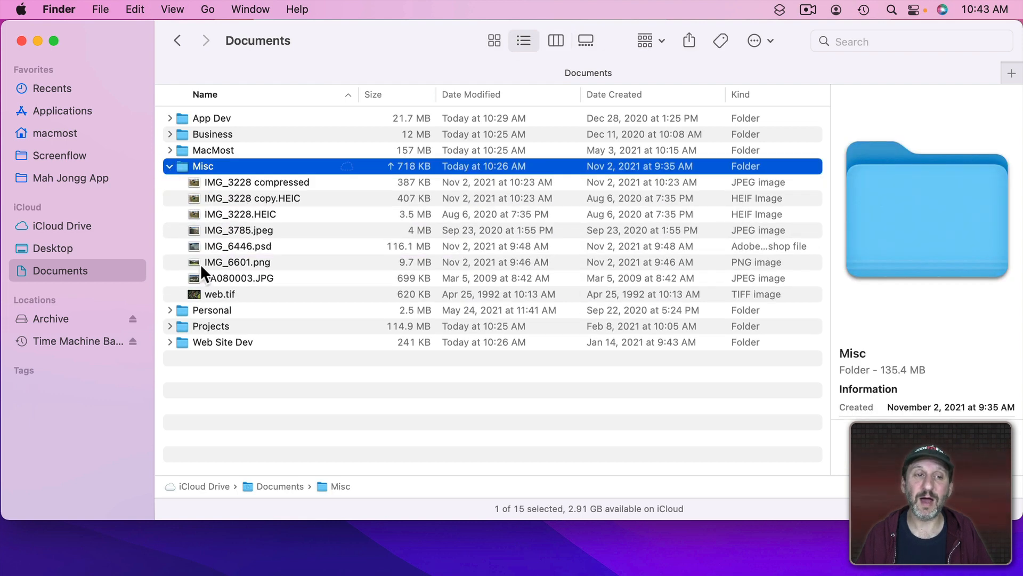
mouse_move(181, 134)
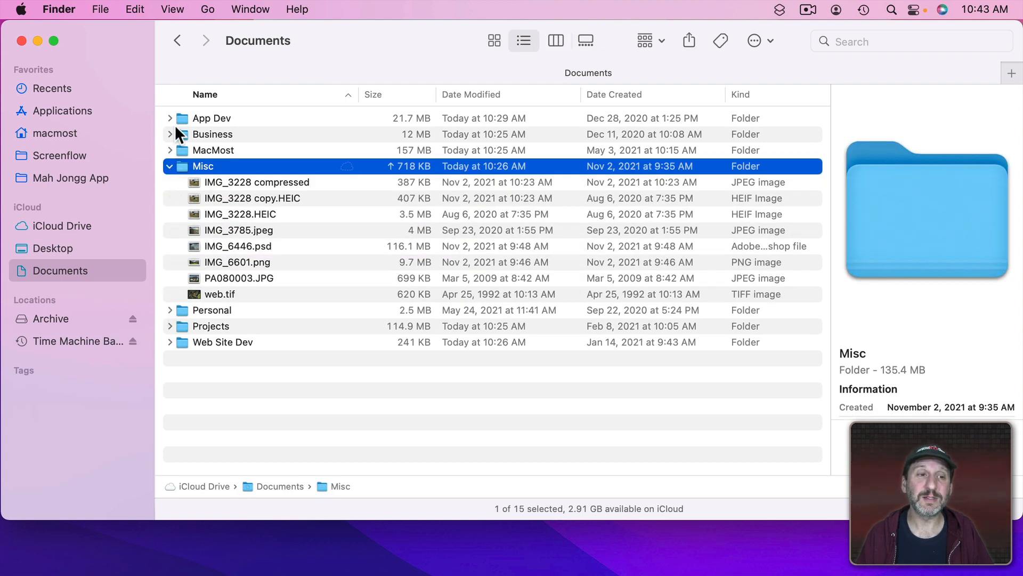
left_click(170, 118)
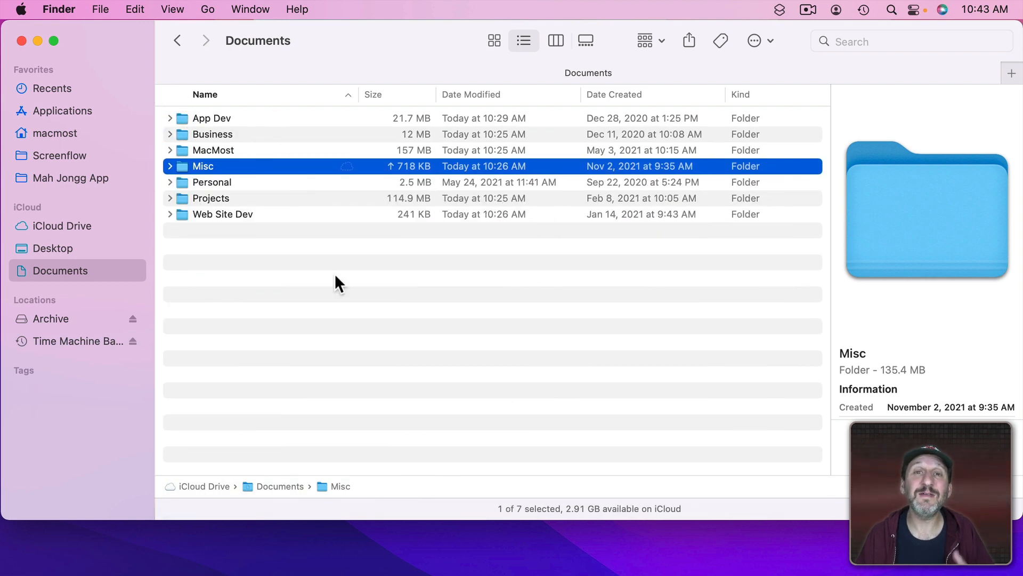
mouse_move(494, 41)
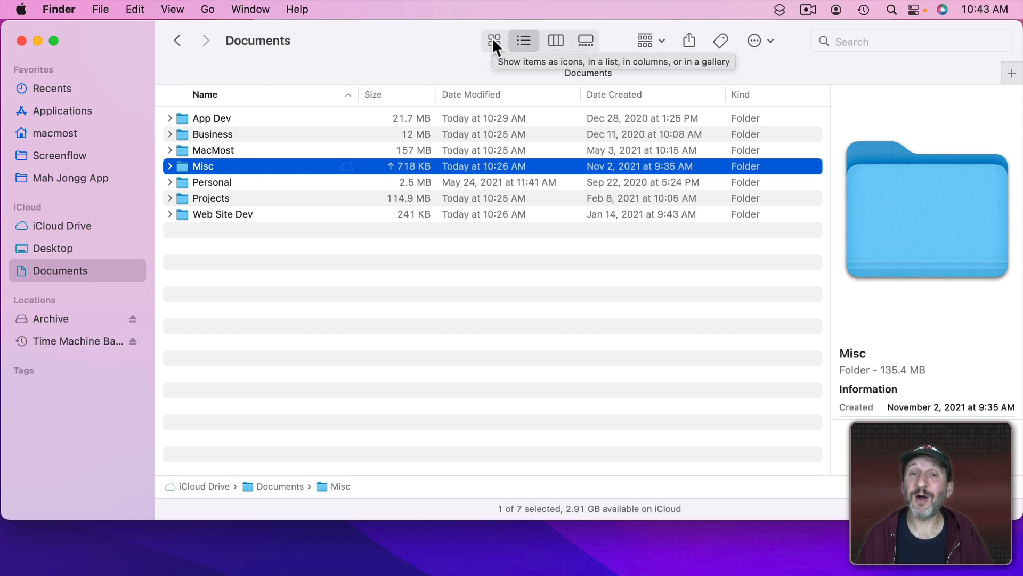
mouse_move(520, 49)
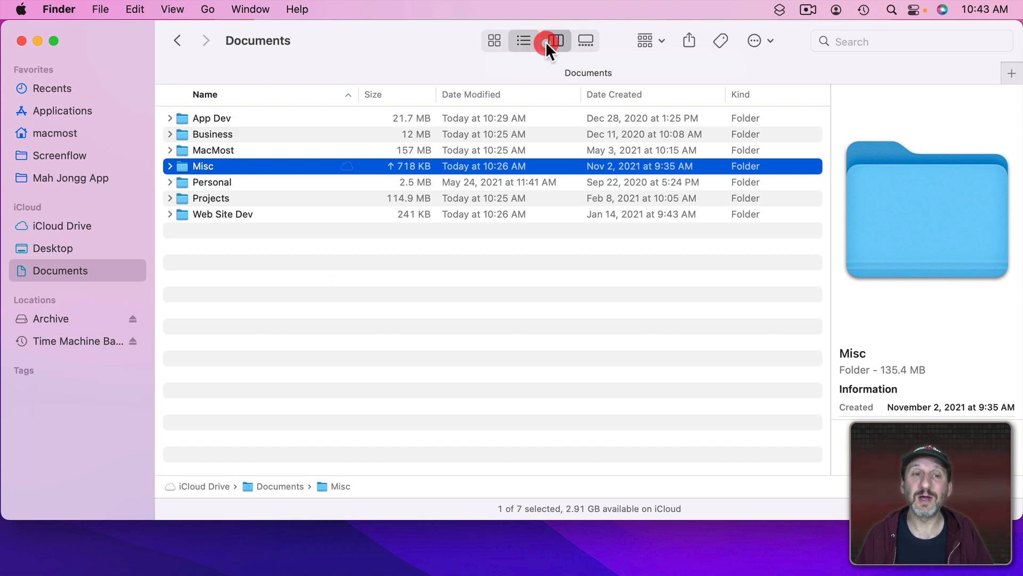
left_click(554, 41)
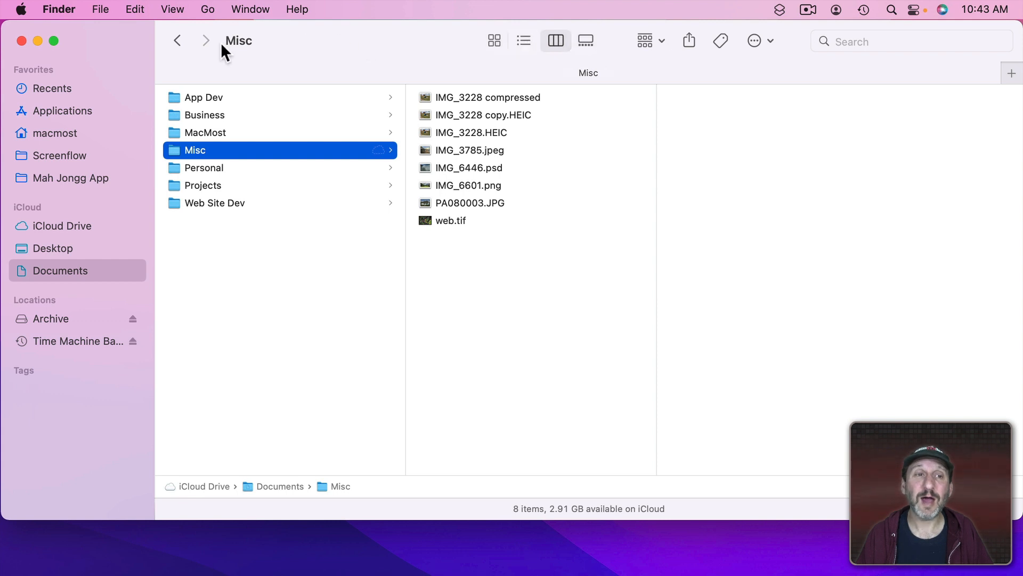
mouse_move(700, 181)
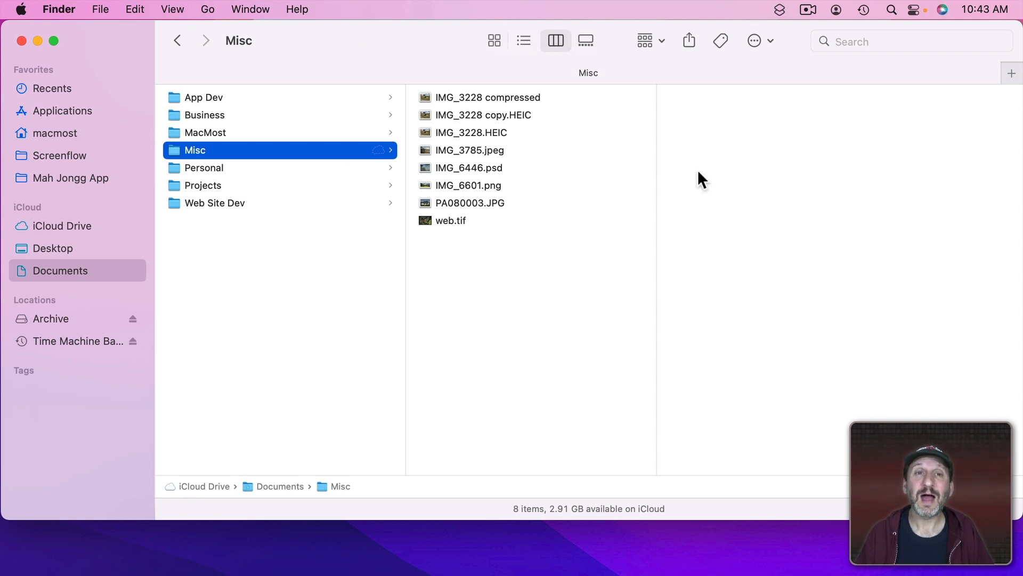
mouse_move(484, 101)
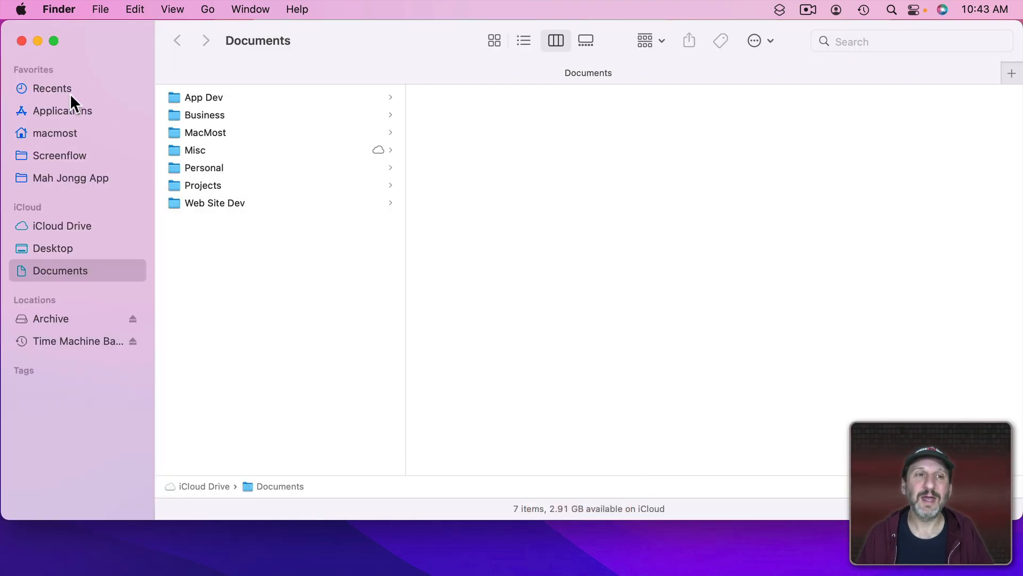
mouse_move(306, 97)
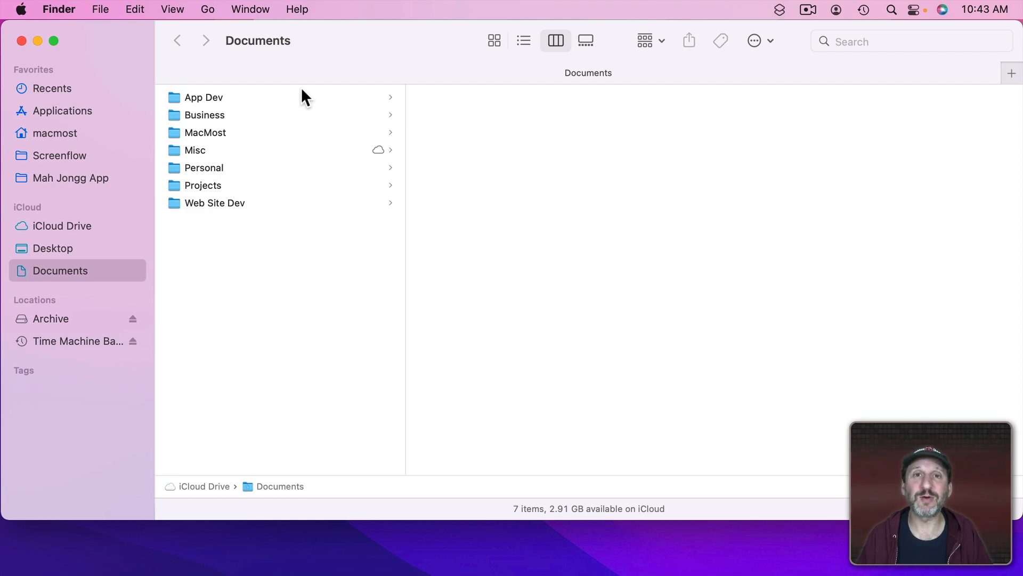
mouse_move(117, 59)
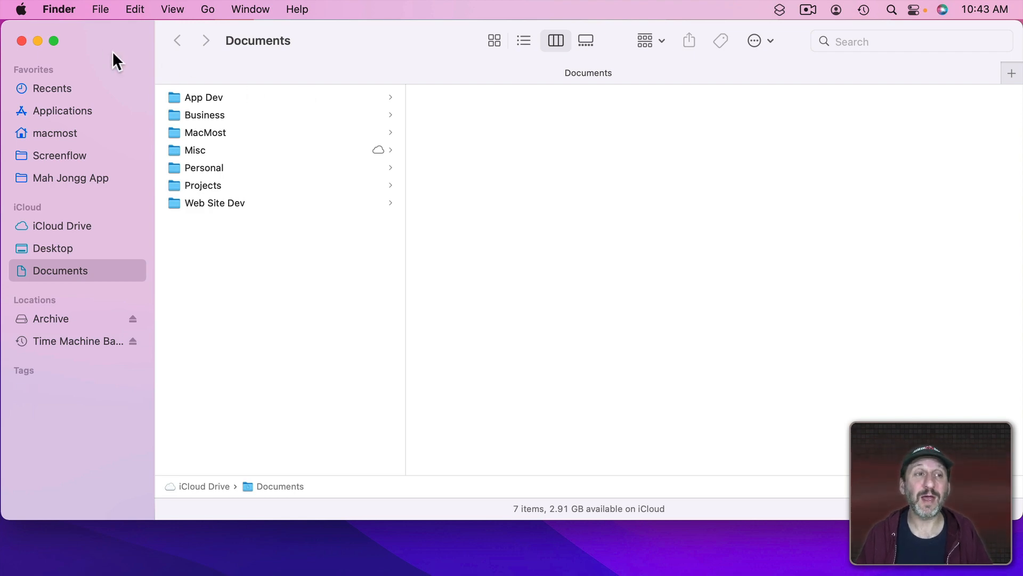
mouse_move(569, 150)
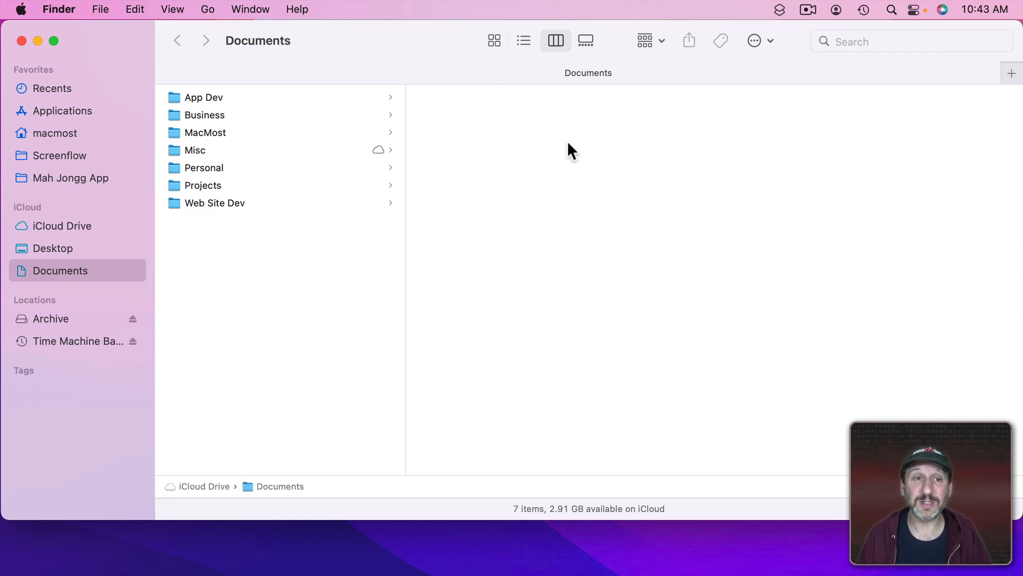
Step: Add two new tabs with Cmd+T so the window holds four Documents tabs
key("cmd+t")
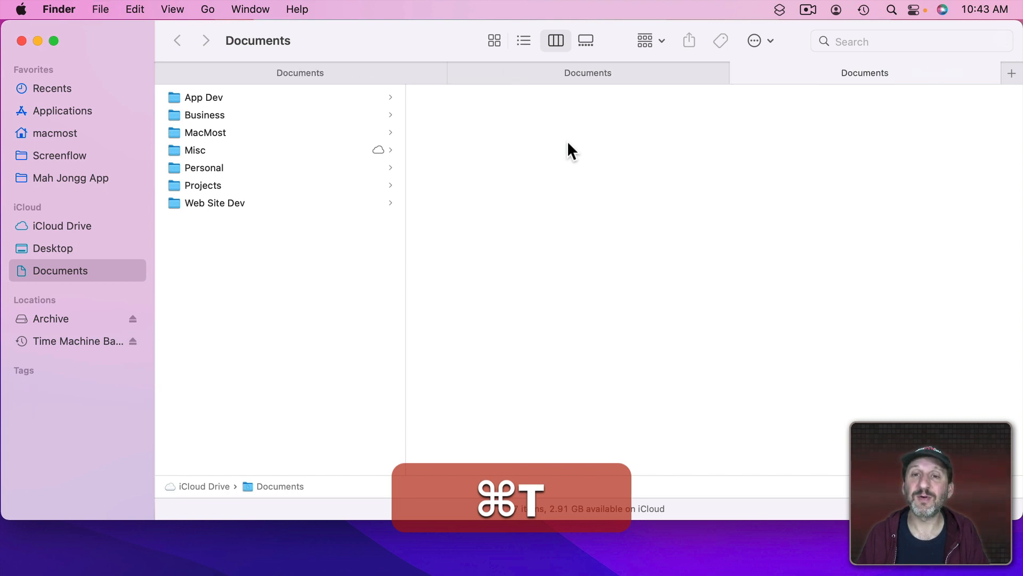
key("cmd+t")
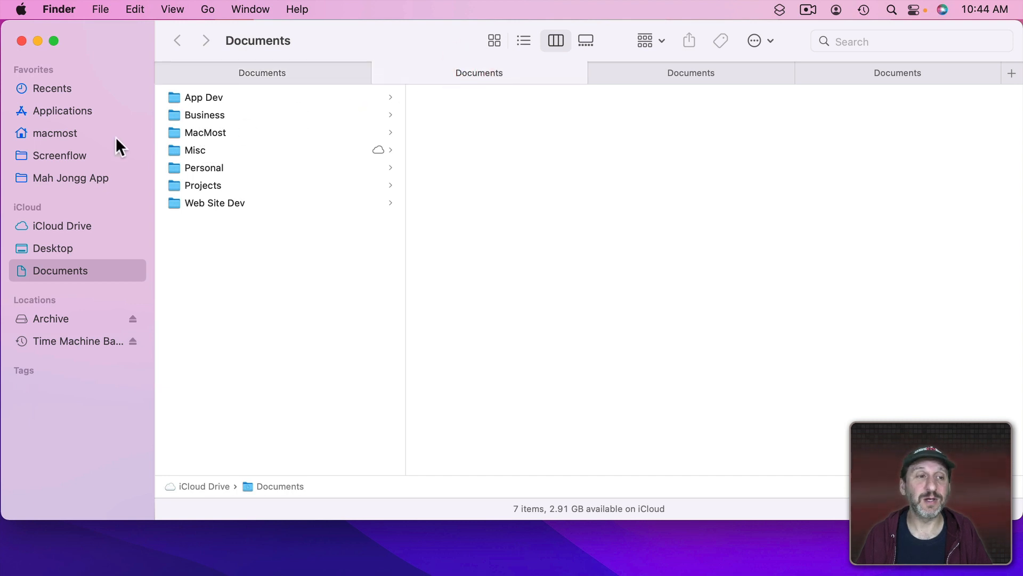
mouse_move(691, 73)
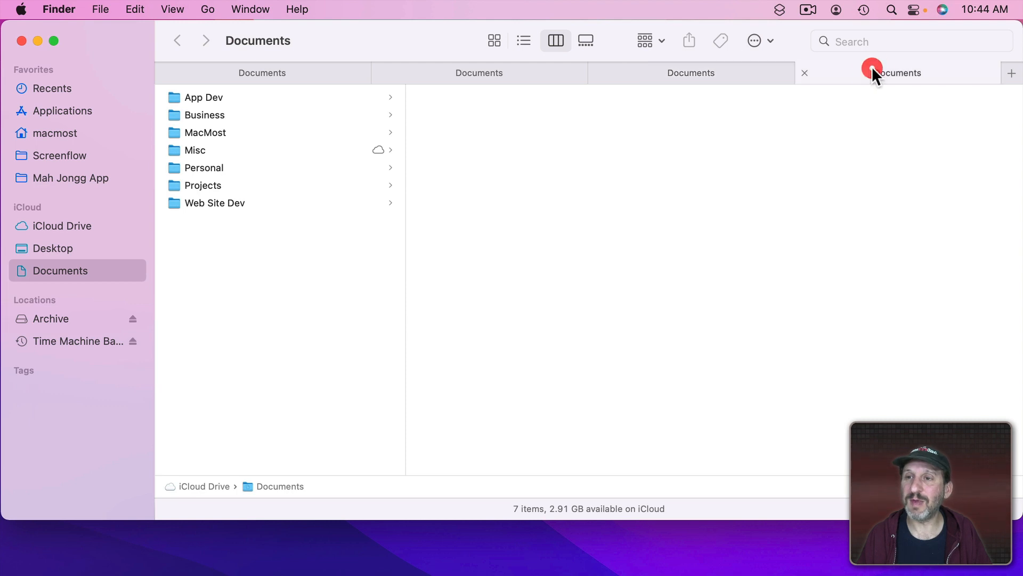
mouse_move(777, 110)
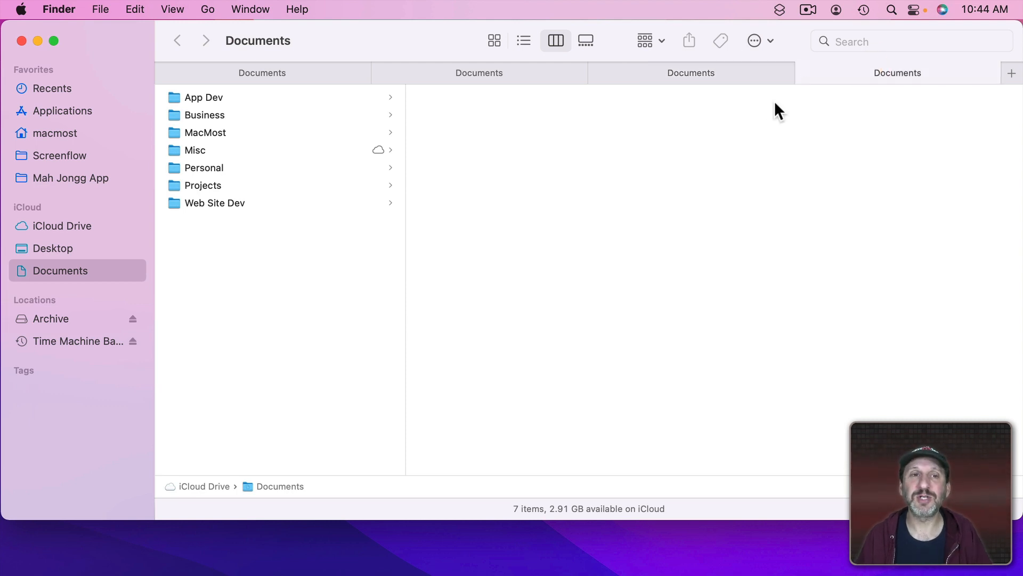
mouse_move(212, 78)
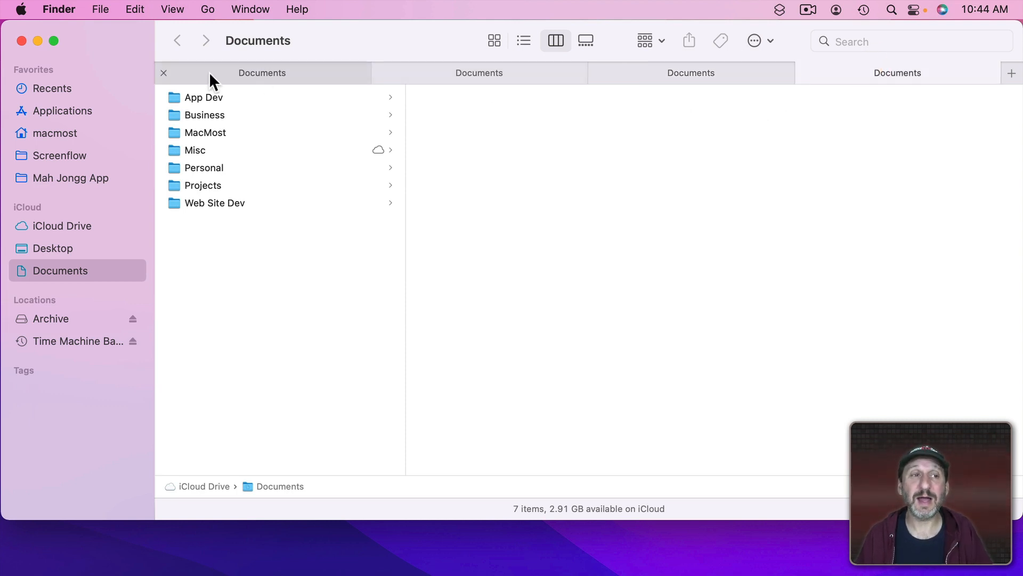
mouse_move(478, 72)
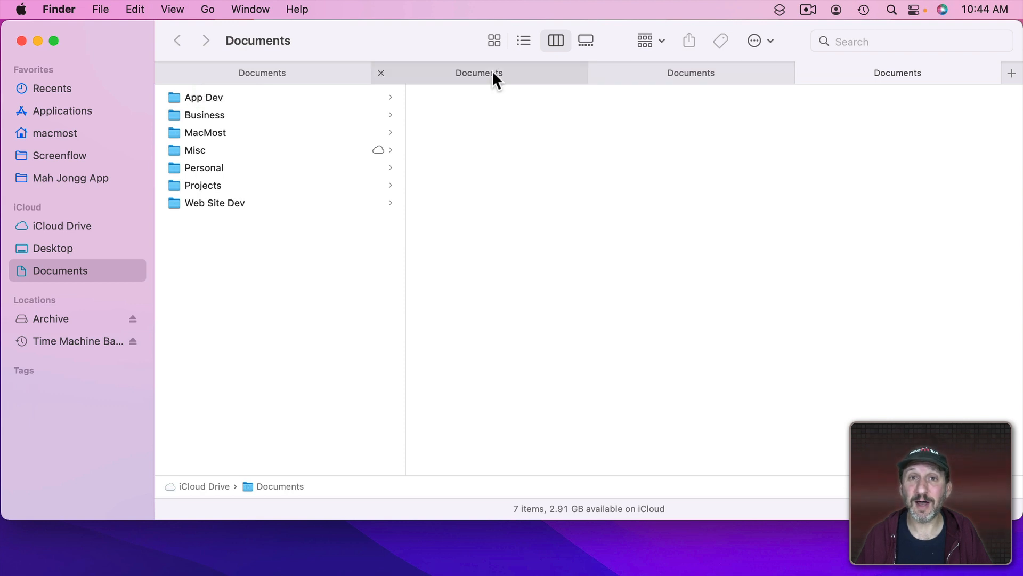
mouse_move(228, 72)
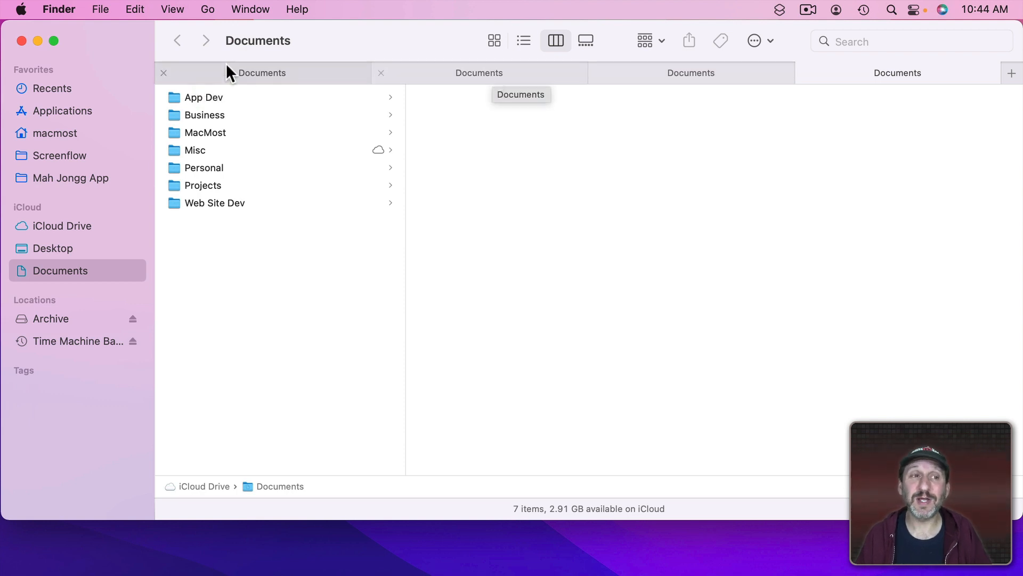
mouse_move(137, 85)
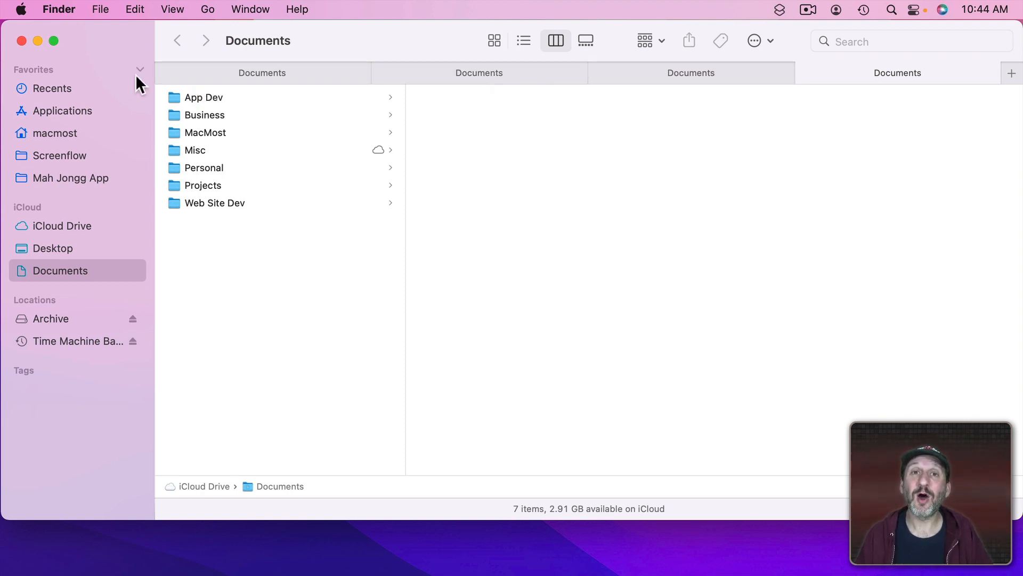
mouse_move(214, 76)
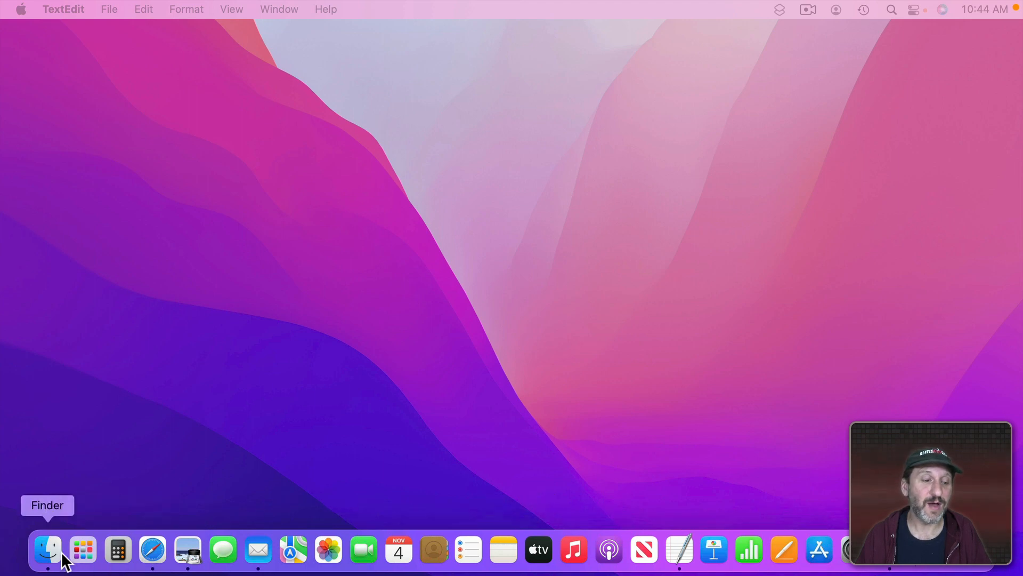
left_click(46, 551)
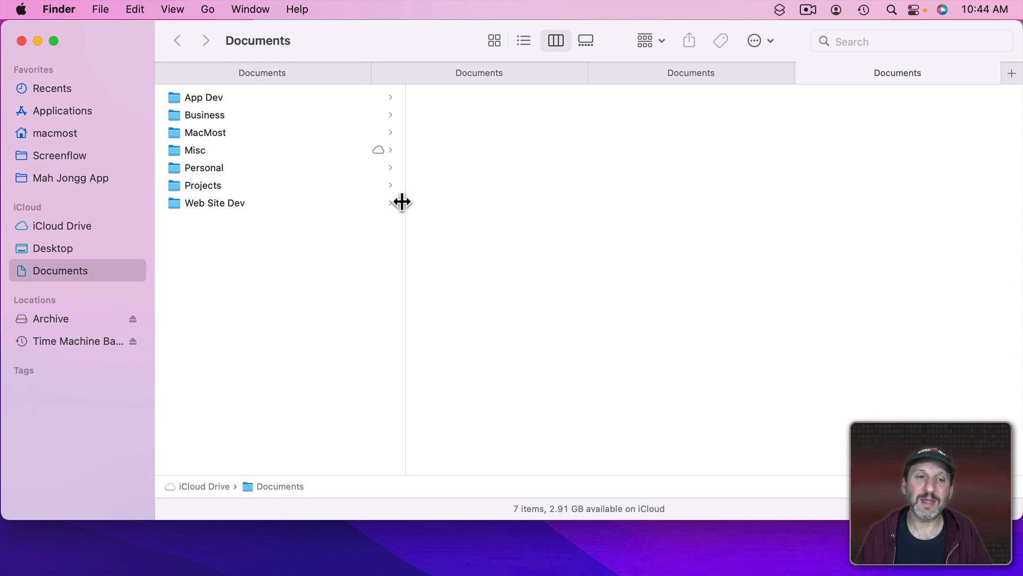
Step: Narrow the folder column, set the fourth tab to list view with sizes and dates, and compare with the first tab's columns
left_click_drag(405, 203, 356, 210)
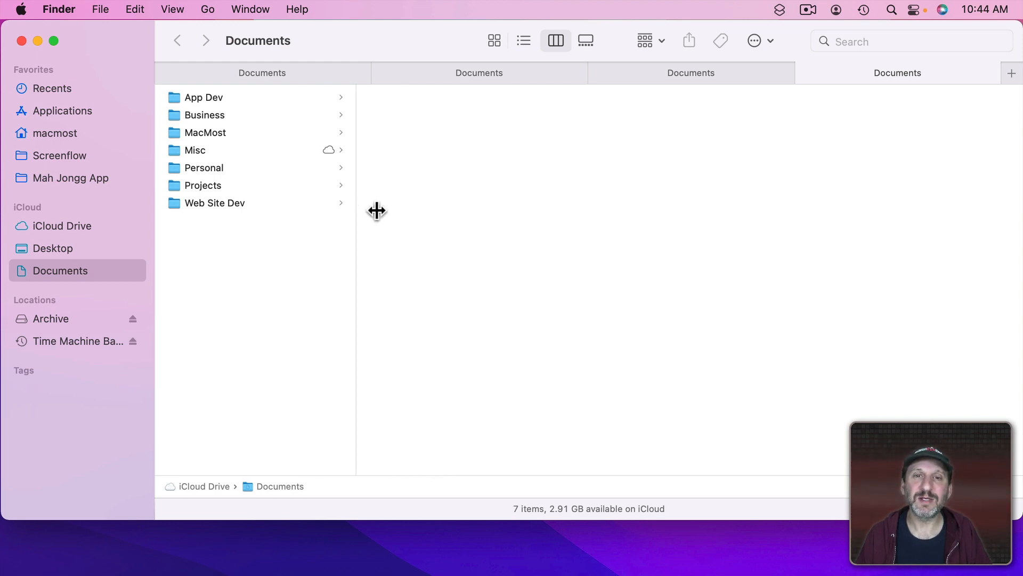
left_click(522, 40)
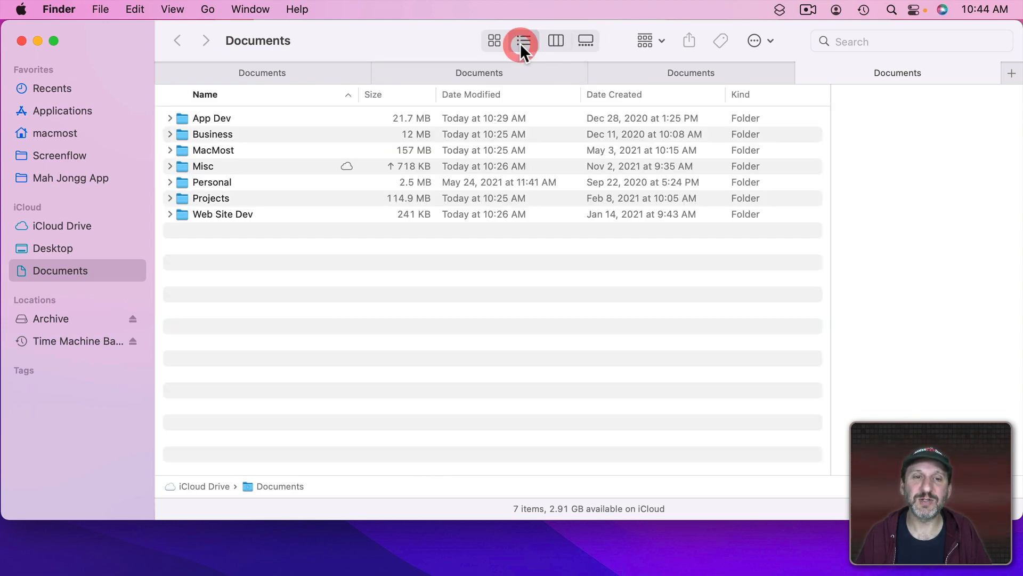
left_click(522, 41)
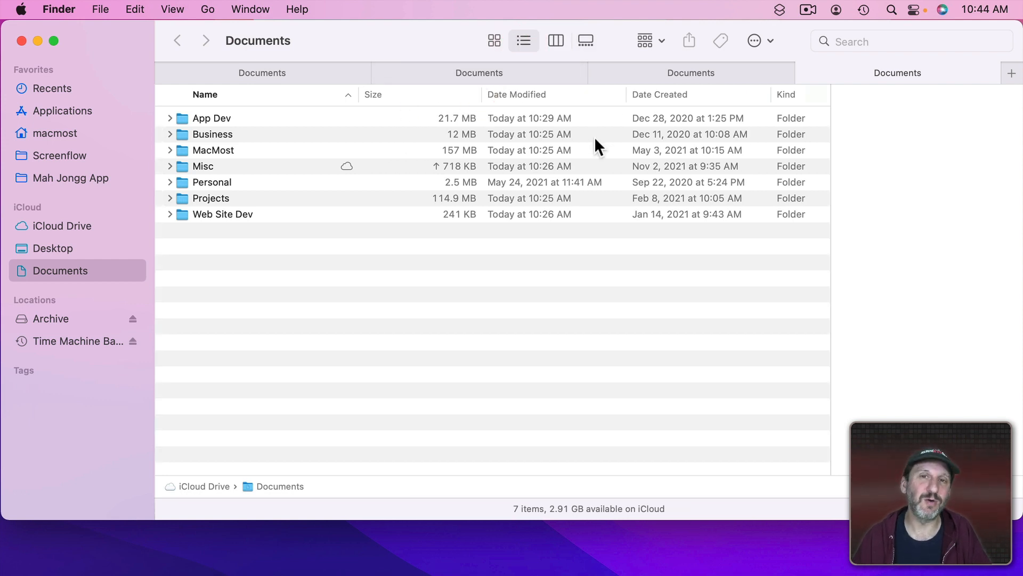
mouse_move(261, 127)
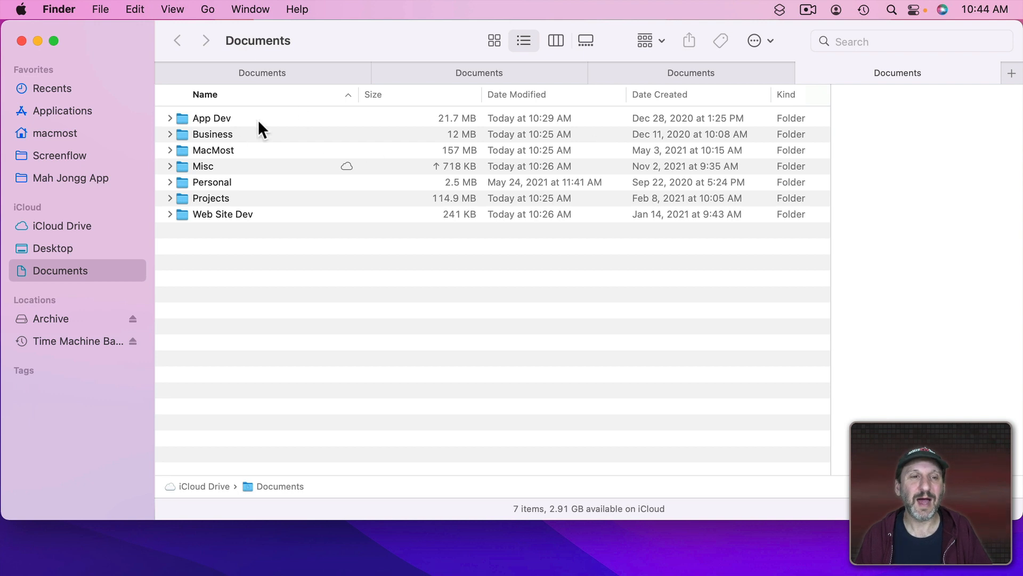
mouse_move(273, 102)
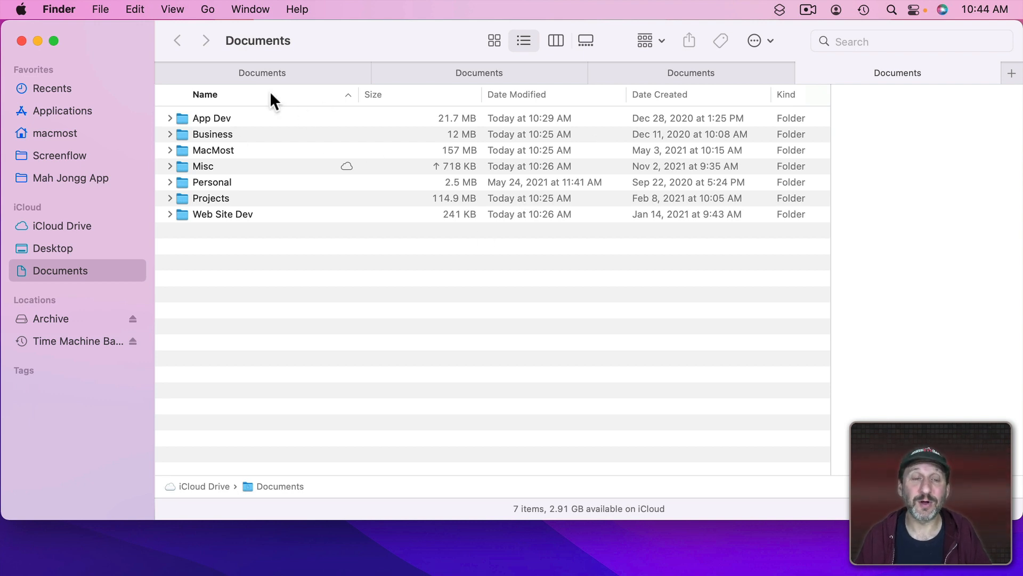
left_click(556, 40)
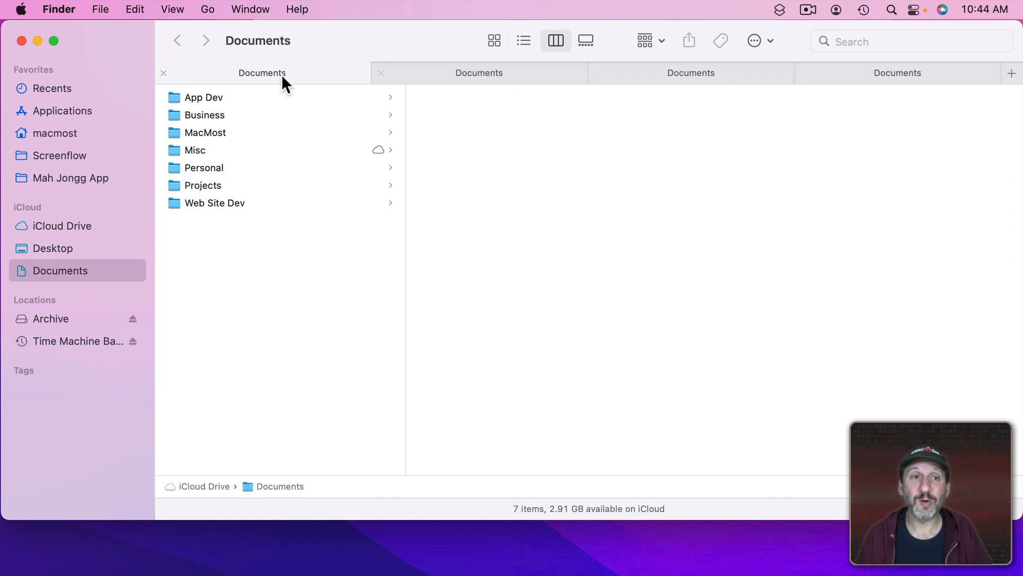
mouse_move(405, 129)
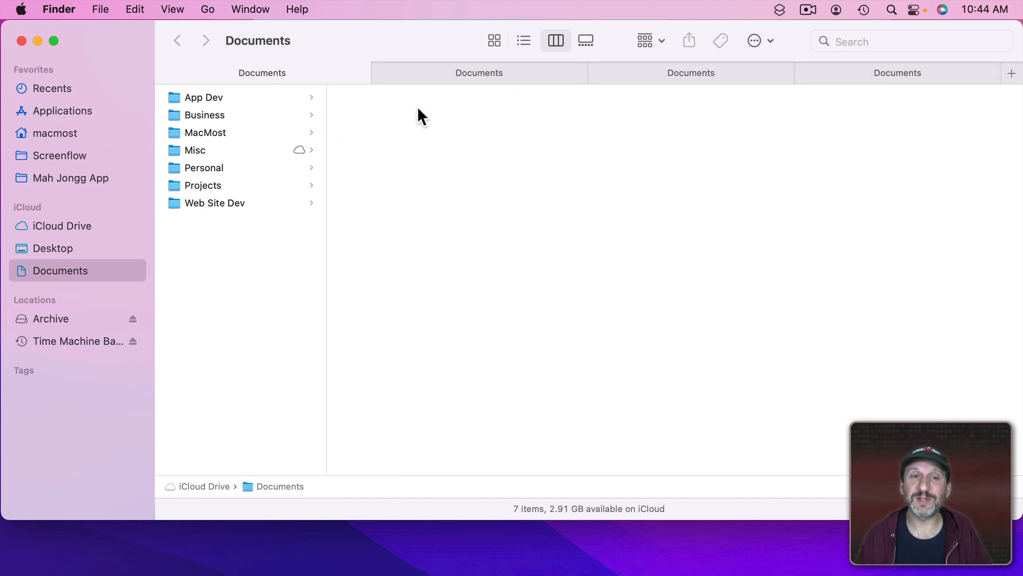
left_click(523, 40)
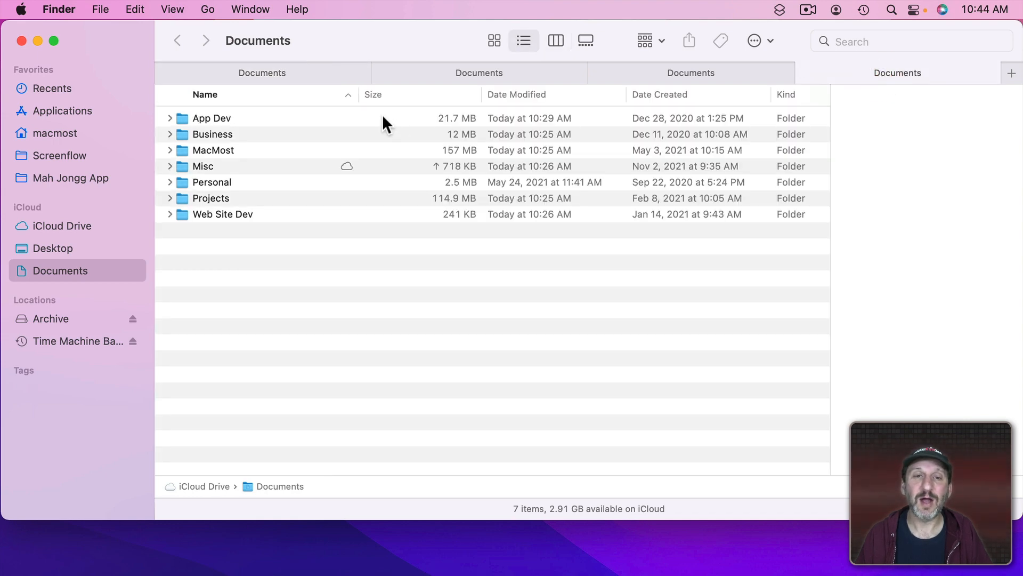
mouse_move(271, 160)
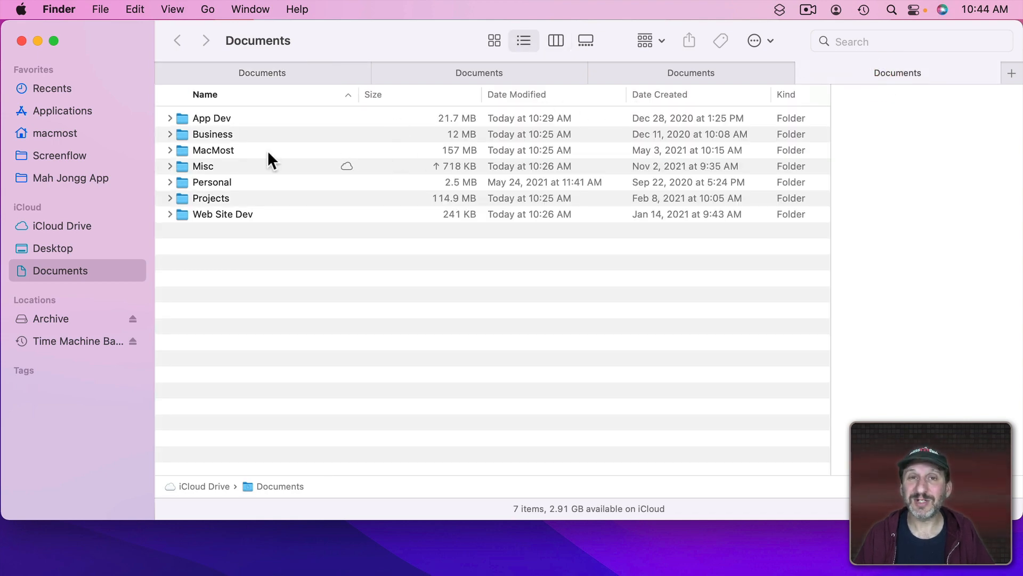